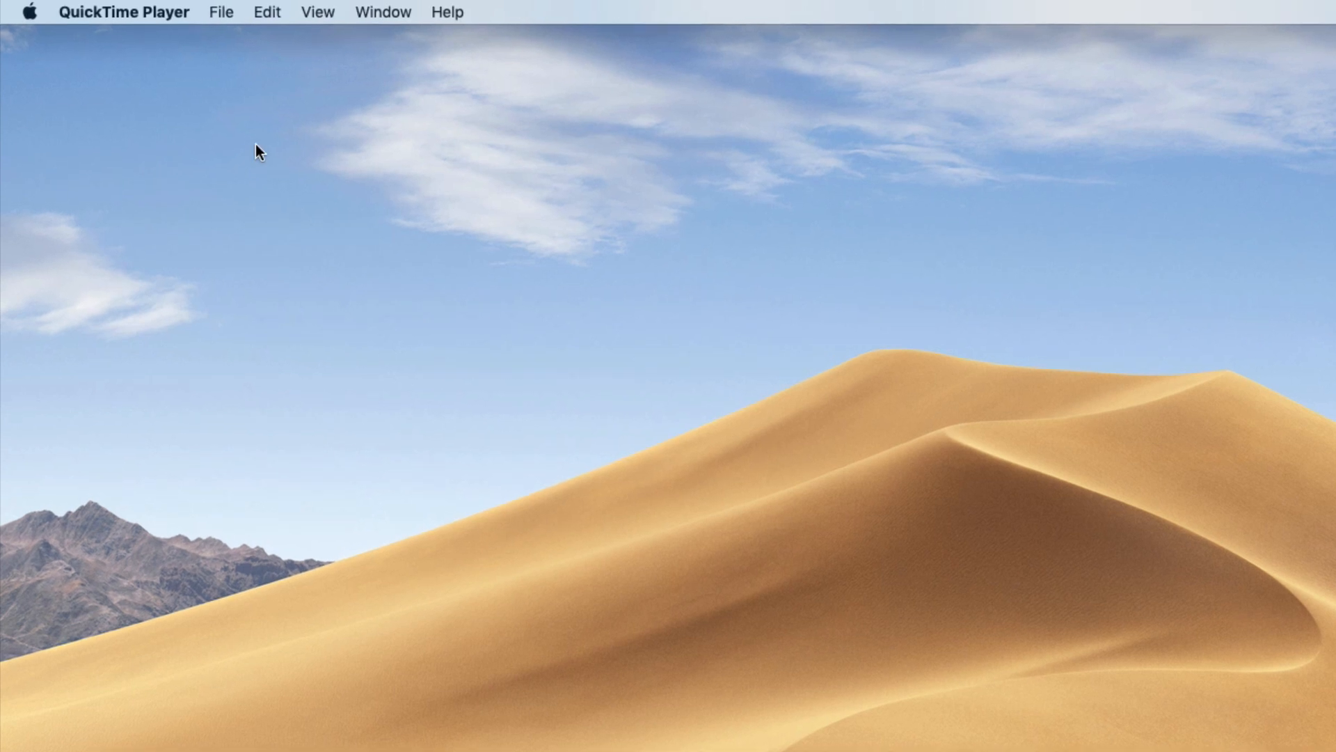
- Bring up QuickTime Player's File menu before moving on to GarageBand
left_click(247, 12)
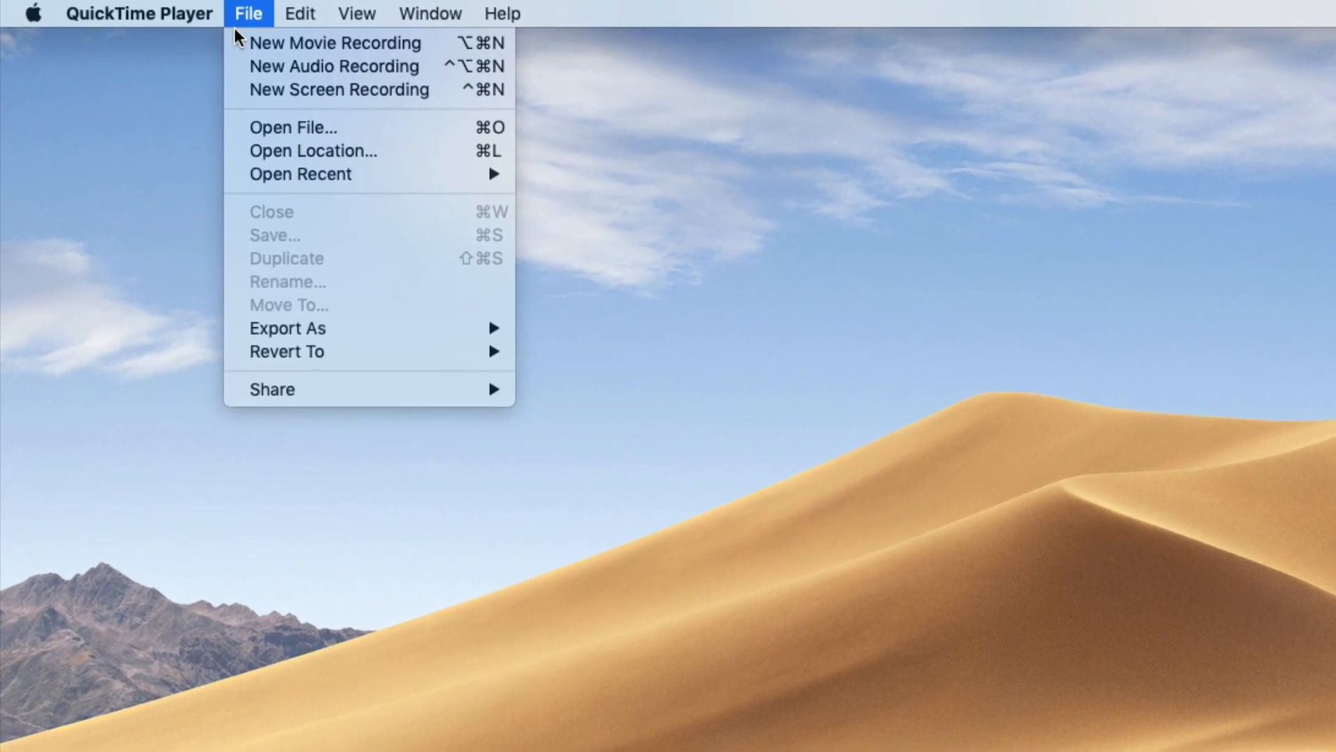
mouse_move(352, 70)
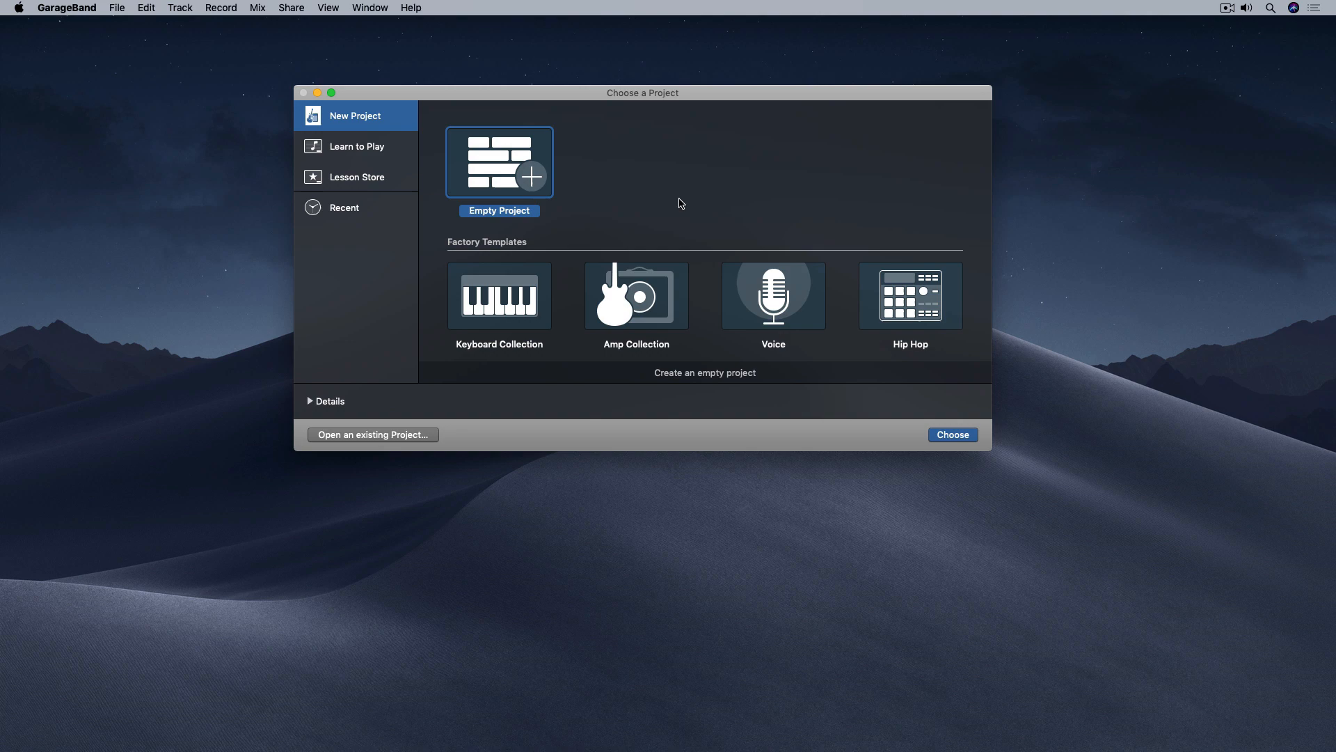
mouse_move(634, 113)
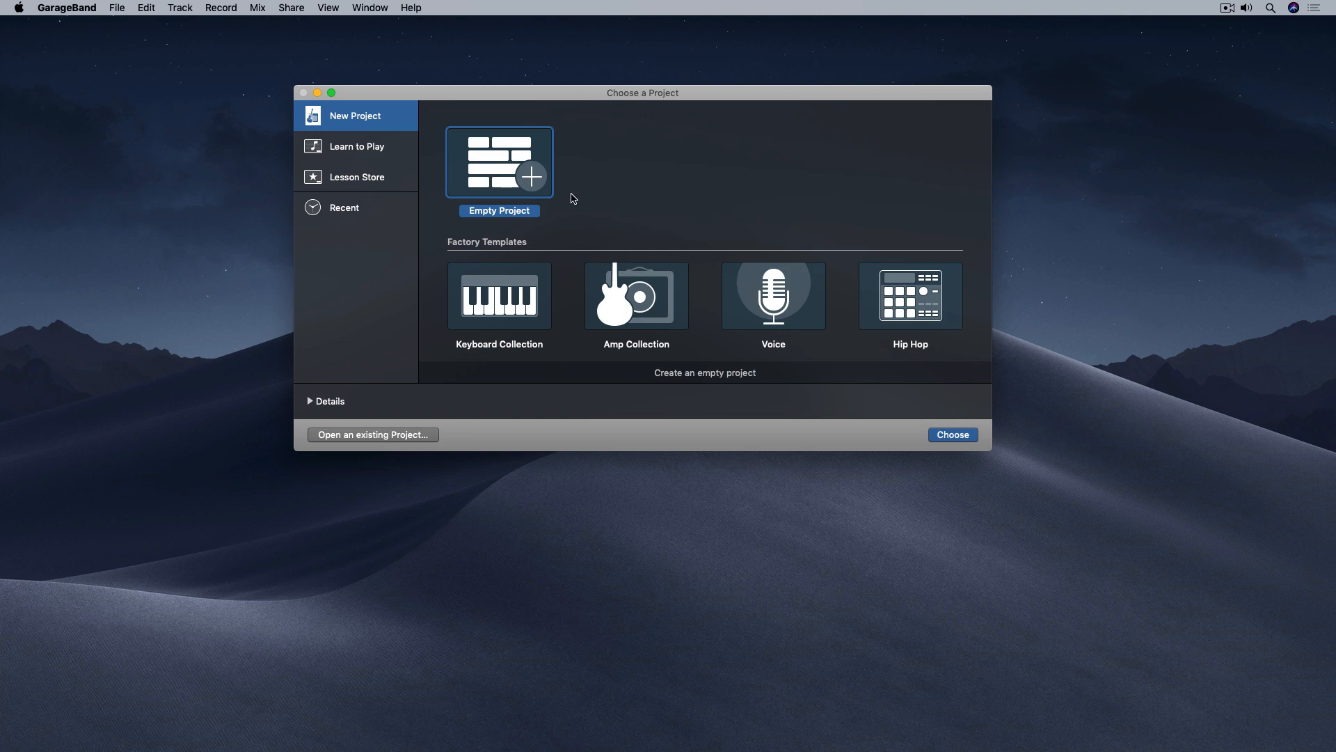
mouse_move(508, 175)
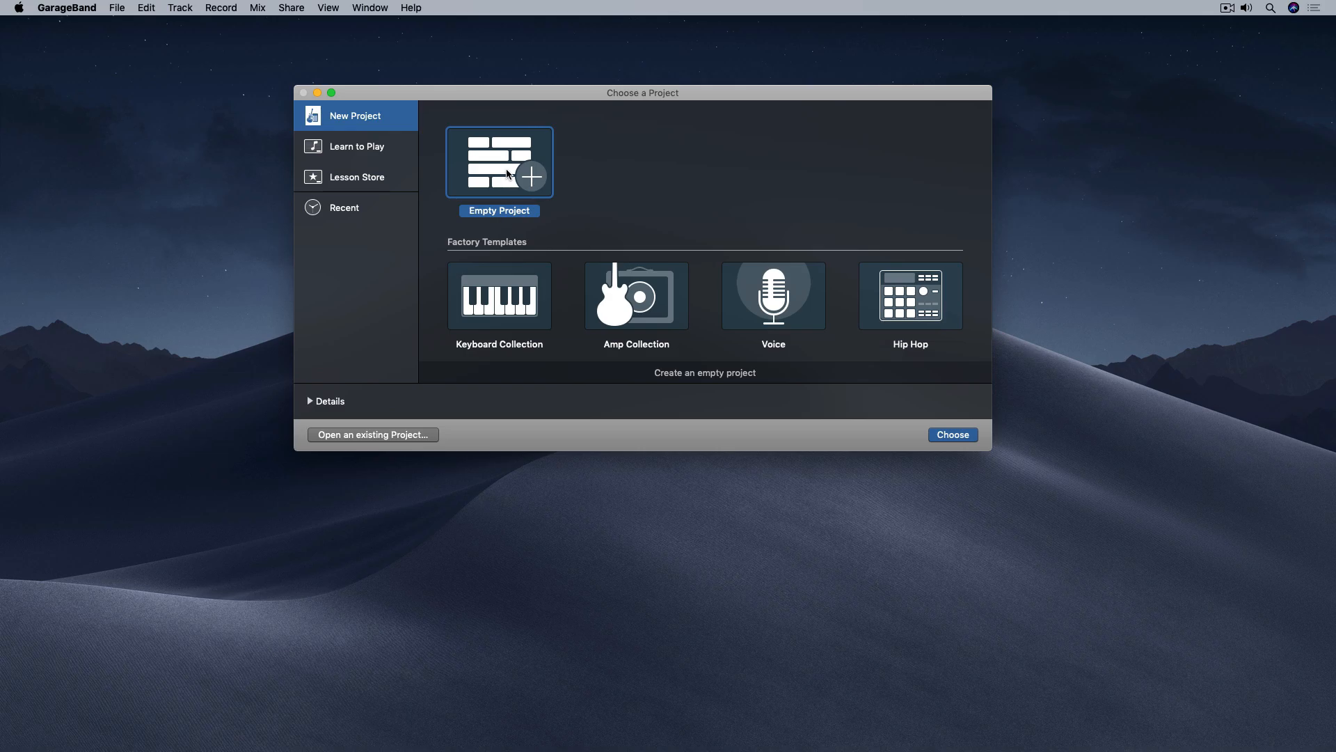
- Create an Empty Project with one Audio track (Audio 1)
left_click(952, 434)
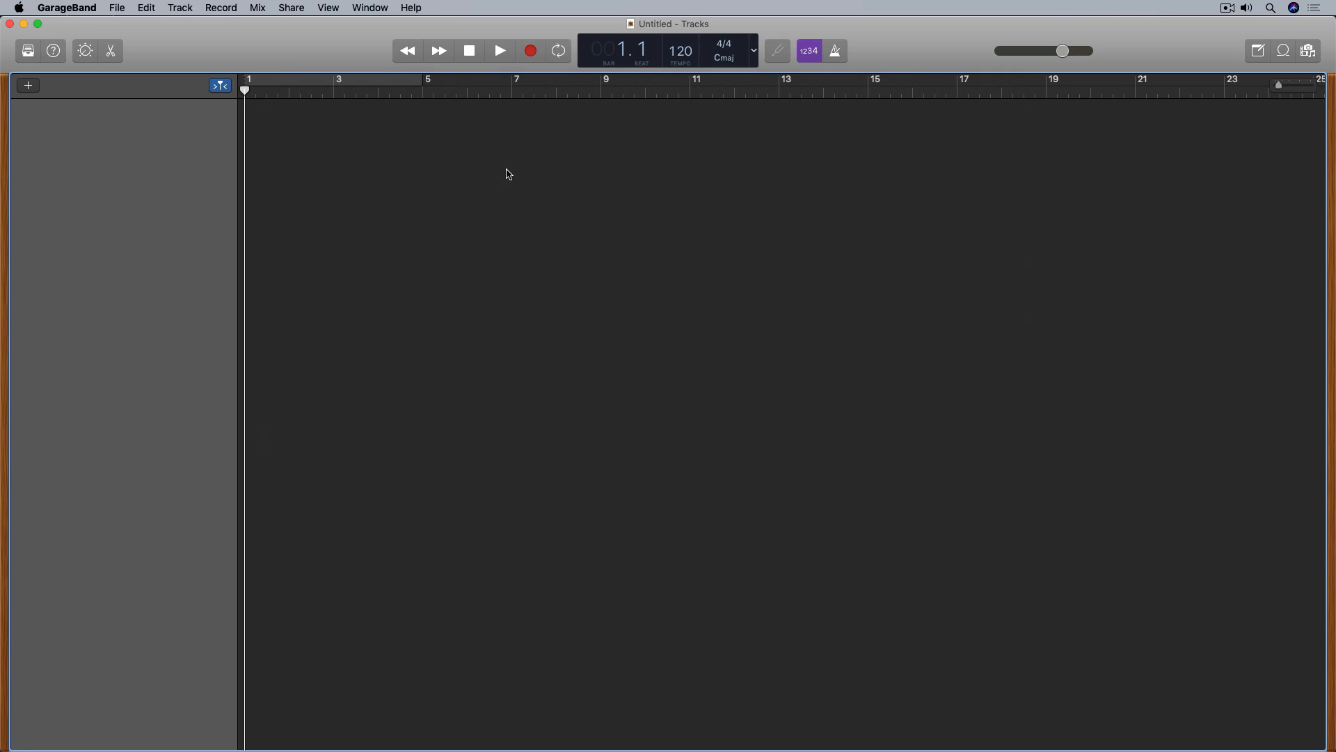
left_click(28, 85)
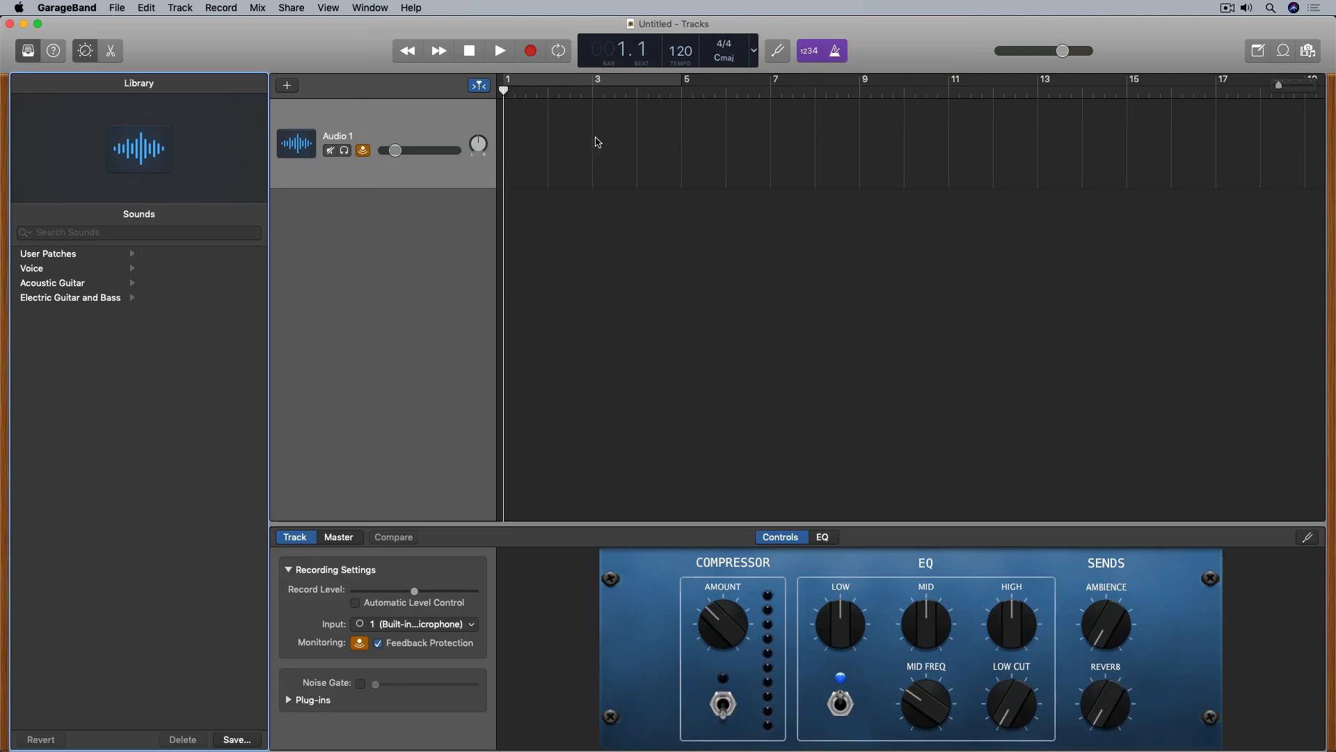
mouse_move(834, 289)
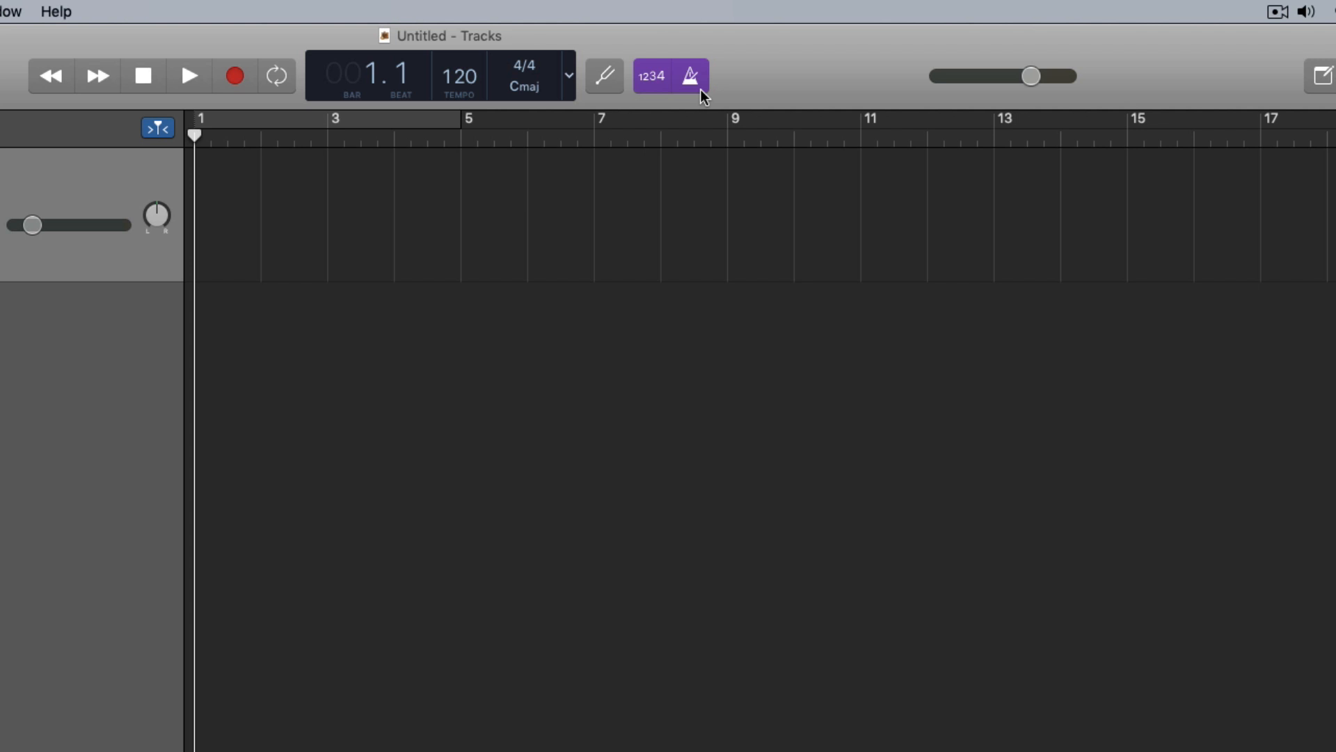
- Toggle the metronome click off and back, leaving the 1234 count-in enabled
left_click(690, 75)
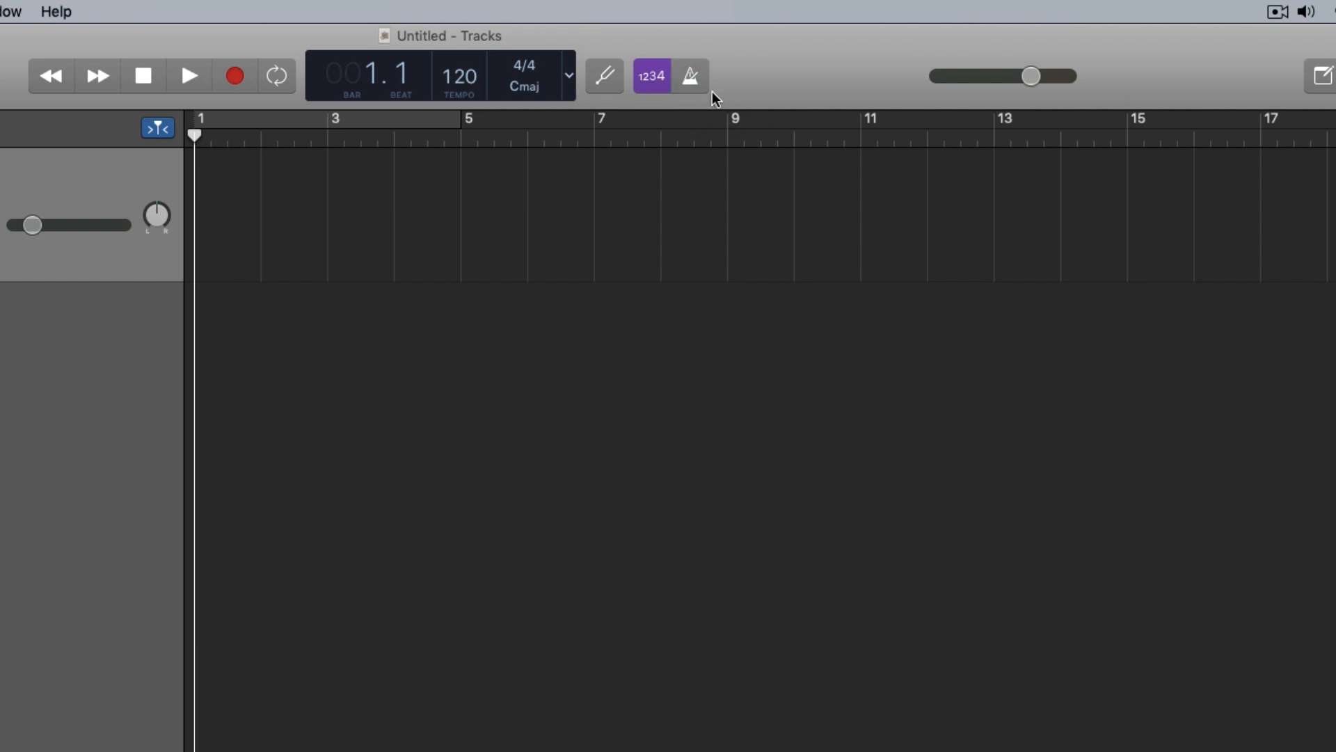
left_click(689, 76)
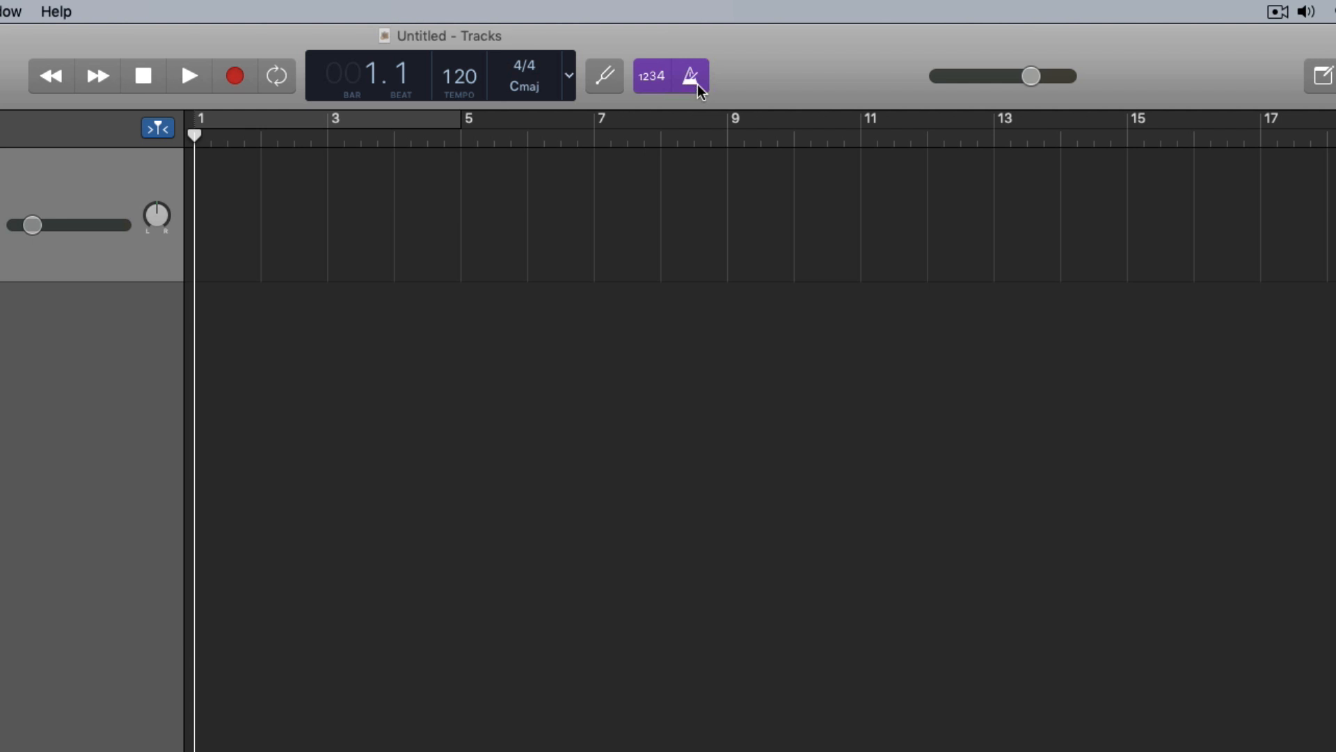
mouse_move(702, 92)
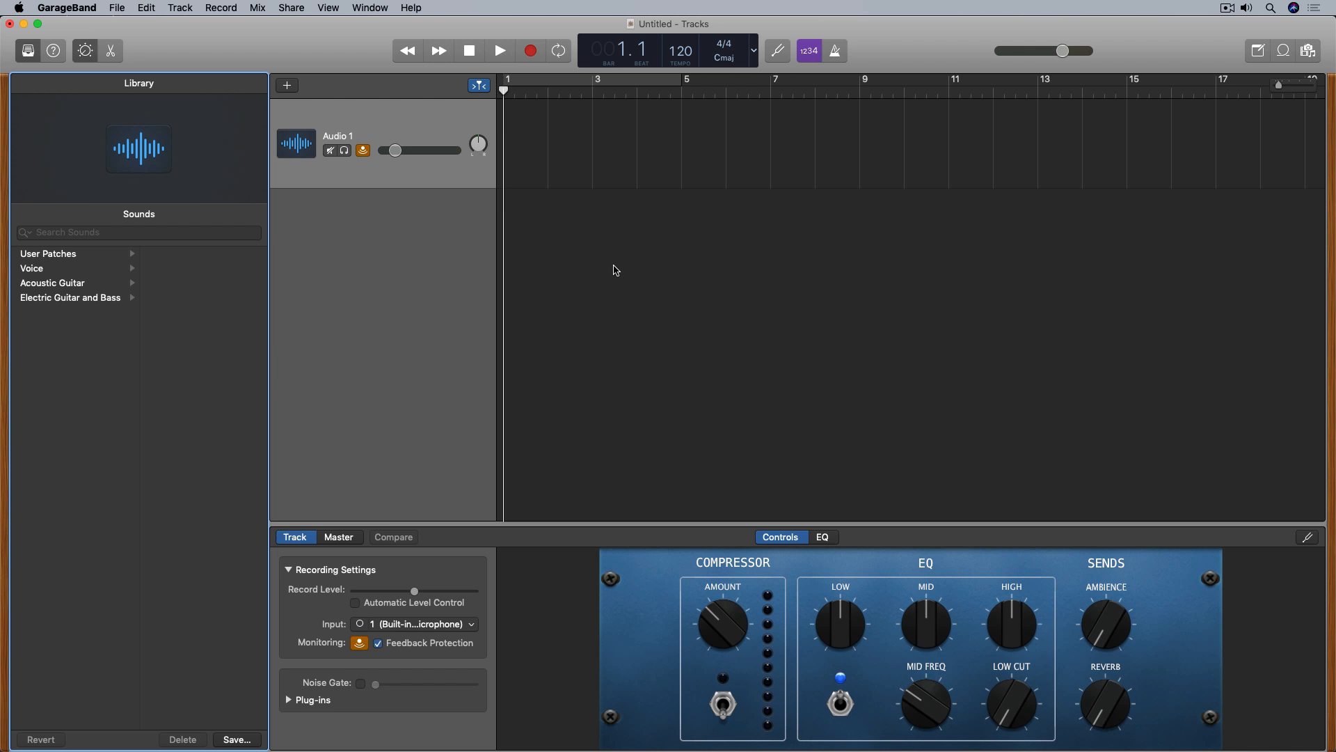
mouse_move(632, 249)
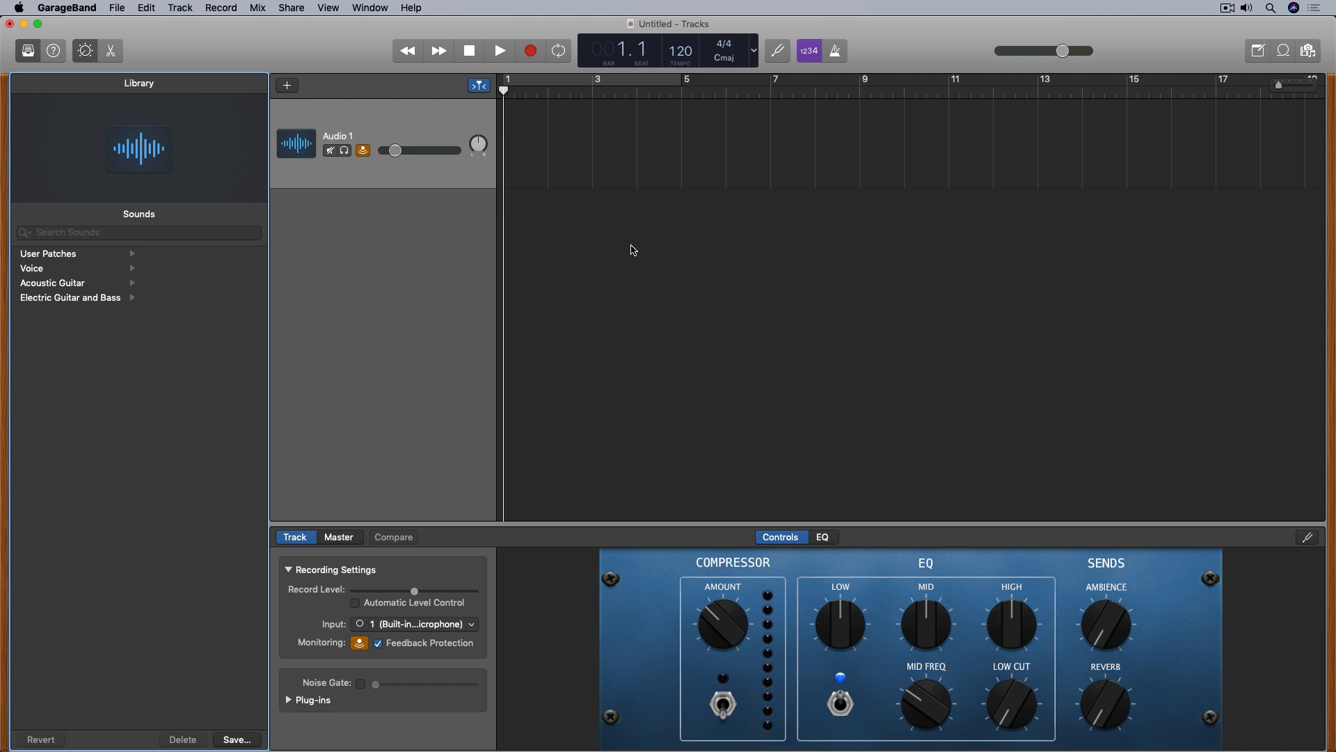
mouse_move(728, 254)
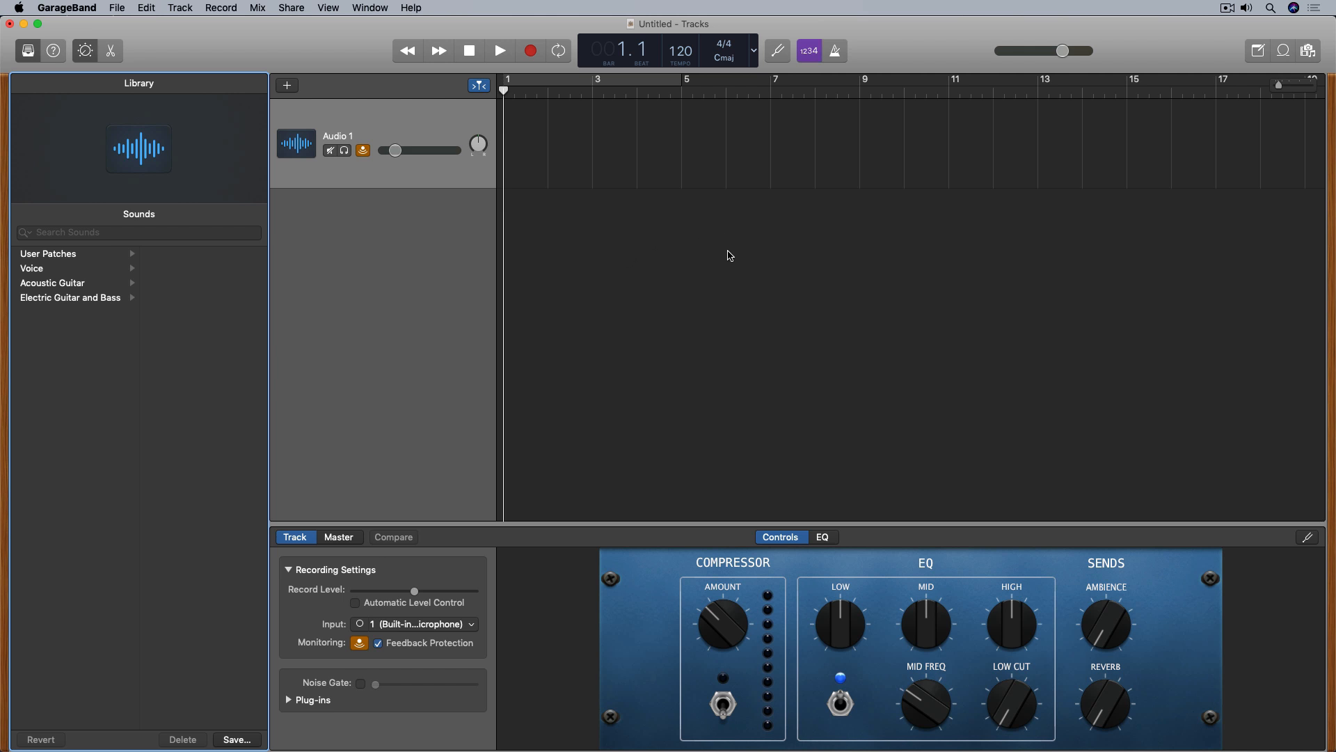
mouse_move(405, 262)
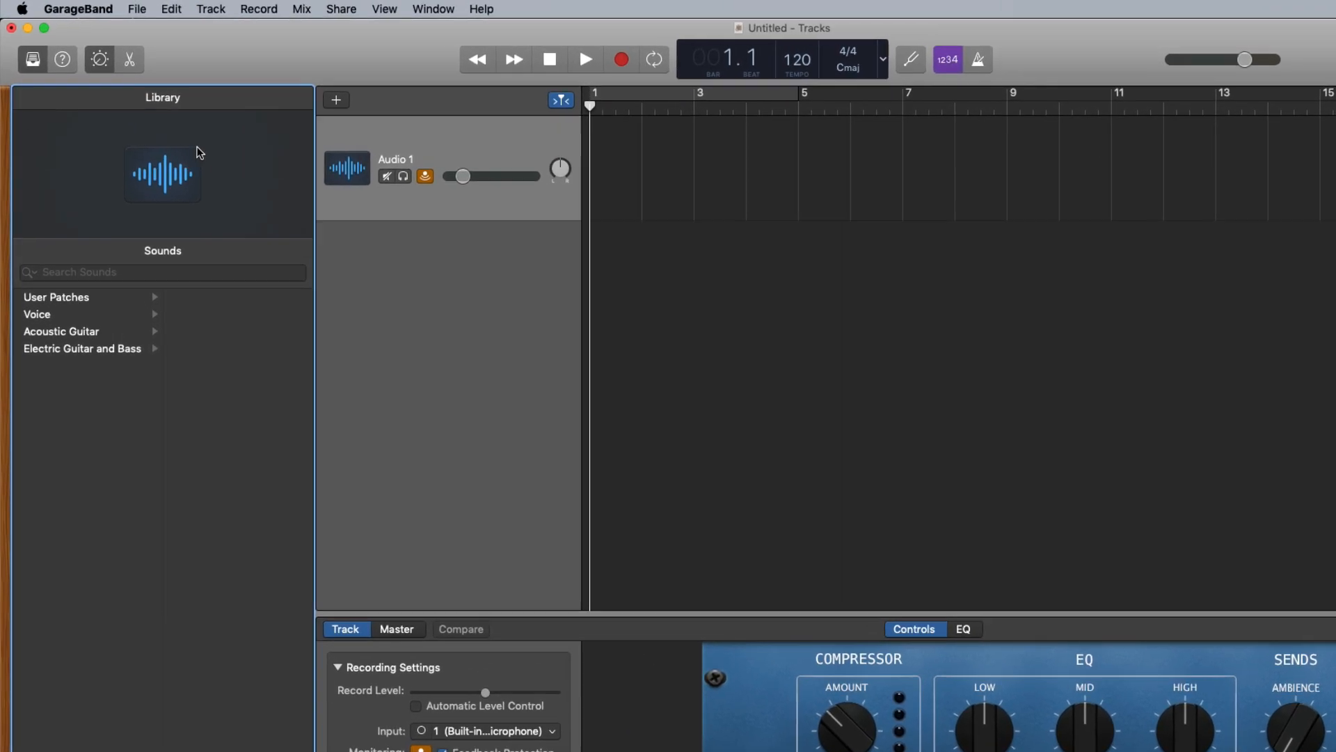
- Import QT_XLR_AudioDevice_Recording.mov from the Desktop via File > Movie > Open Movie
left_click(137, 9)
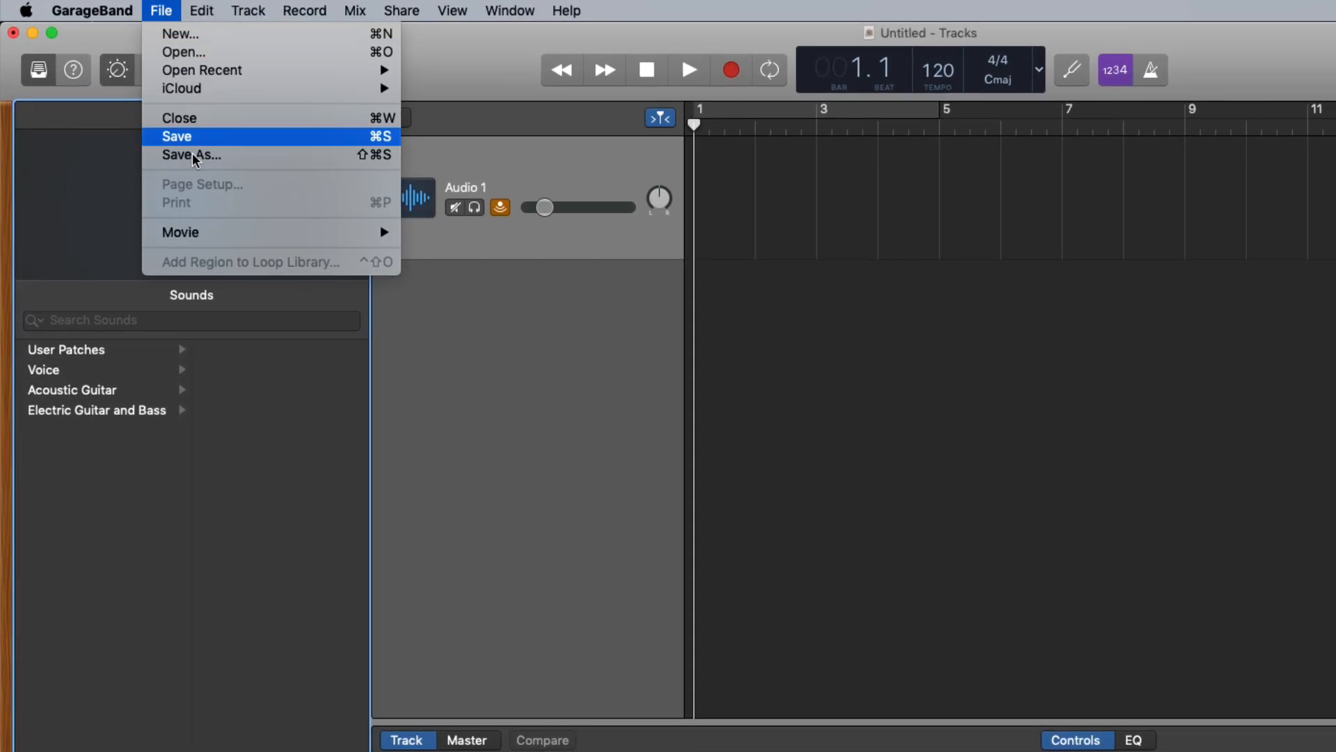
mouse_move(181, 231)
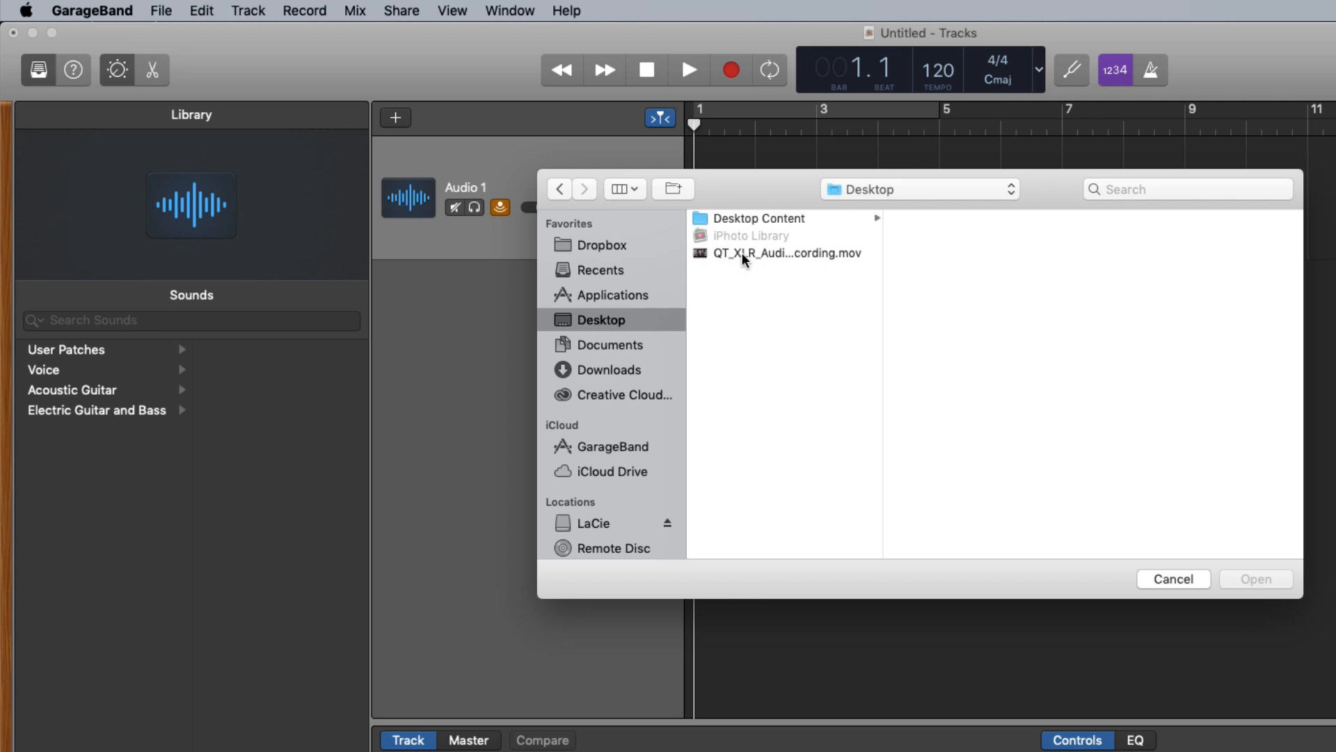
left_click(786, 252)
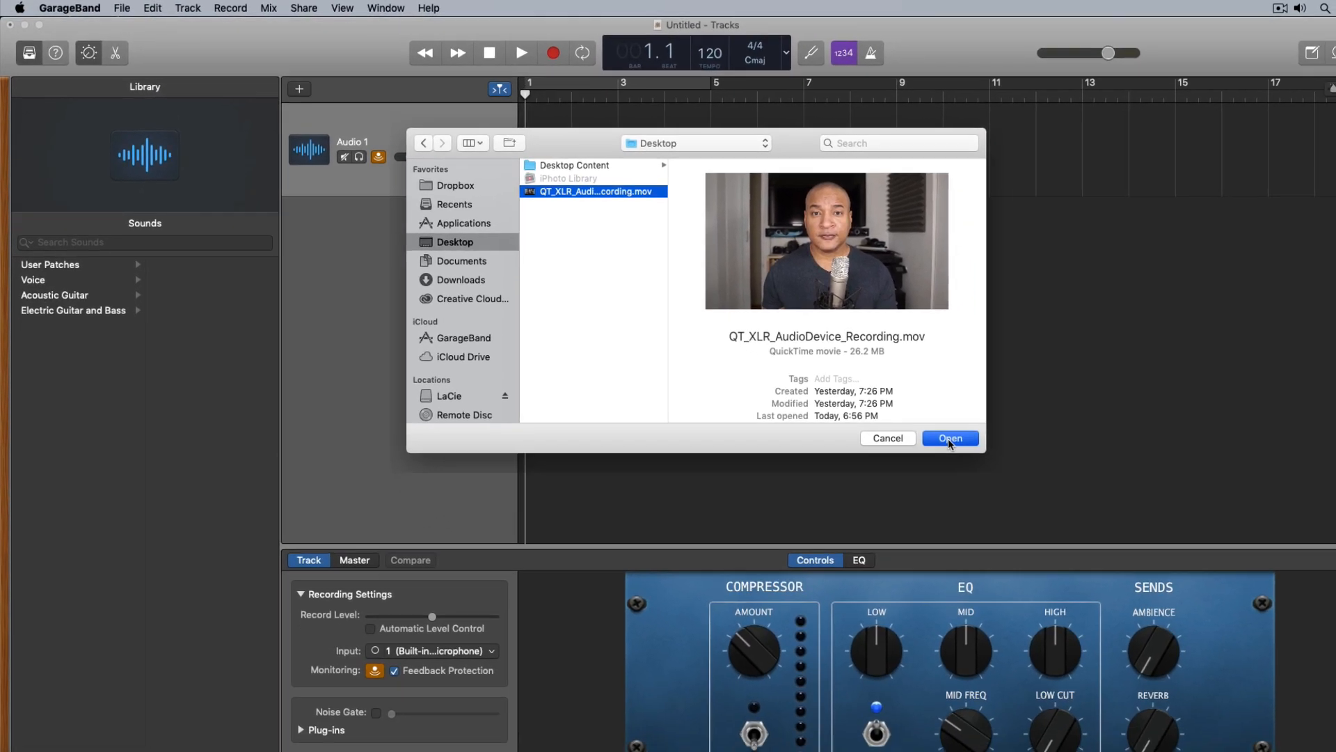
left_click(949, 437)
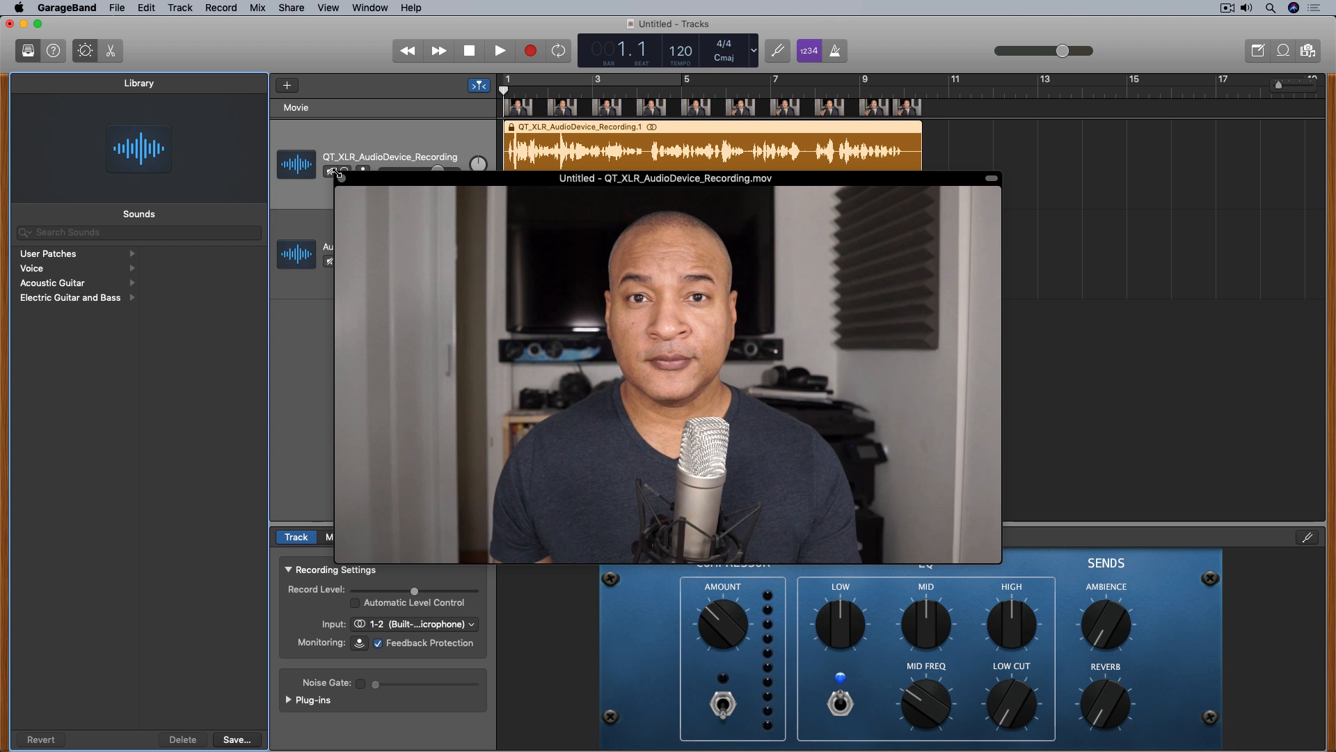
- Move the movie preview to the lower left and play the imported clip from the start twice
left_click_drag(664, 178, 565, 263)
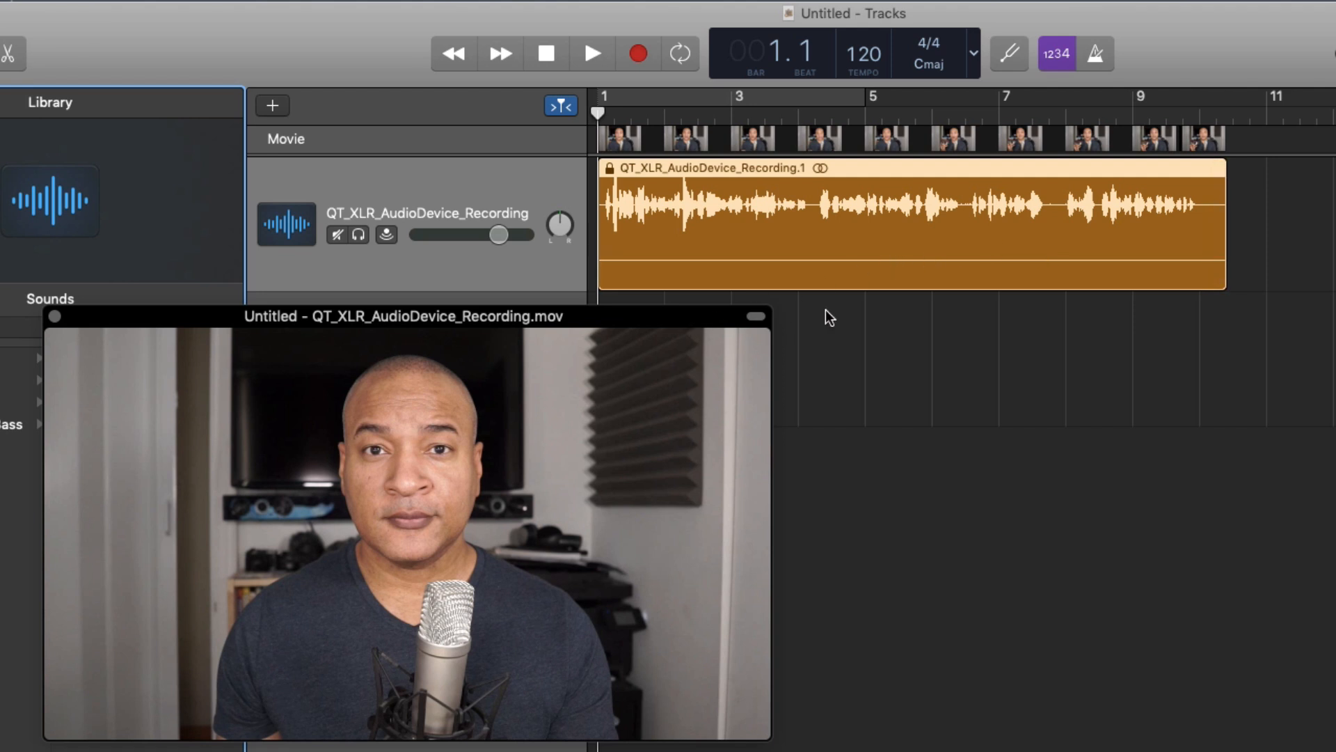
left_click(593, 53)
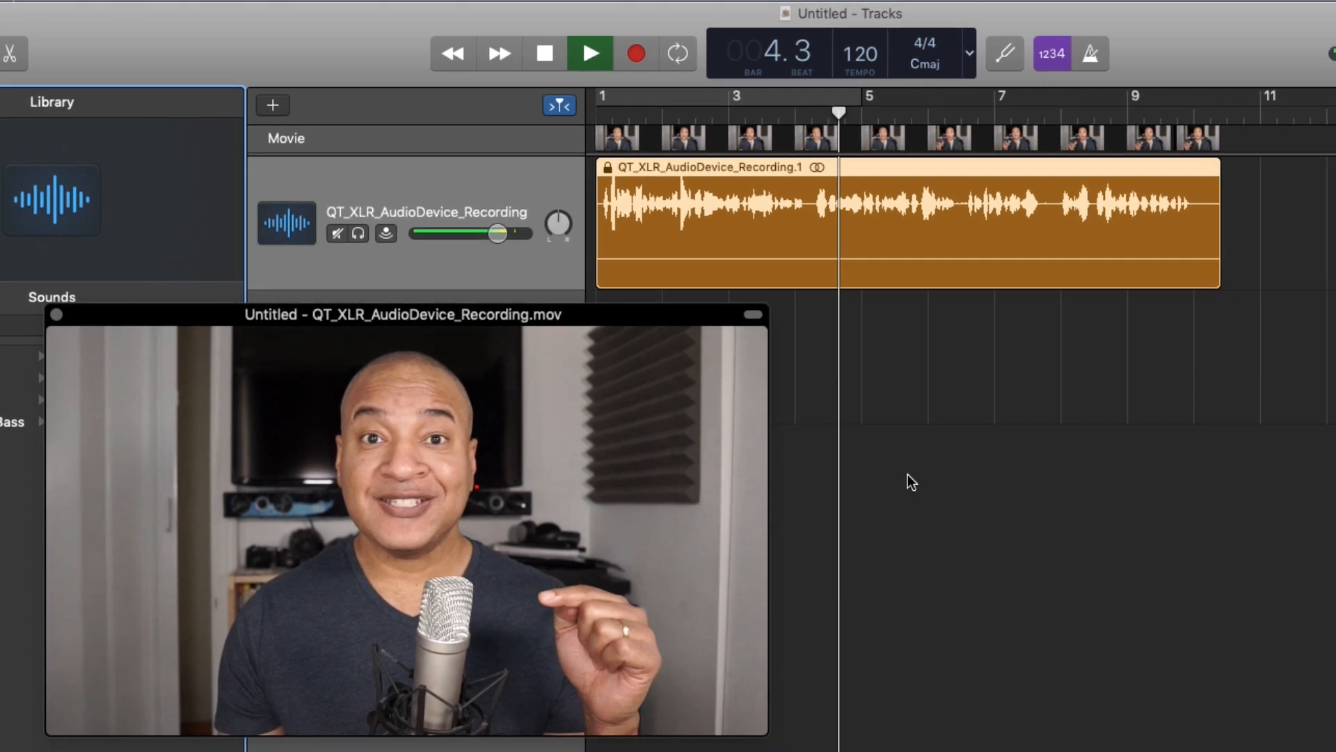
left_click(590, 53)
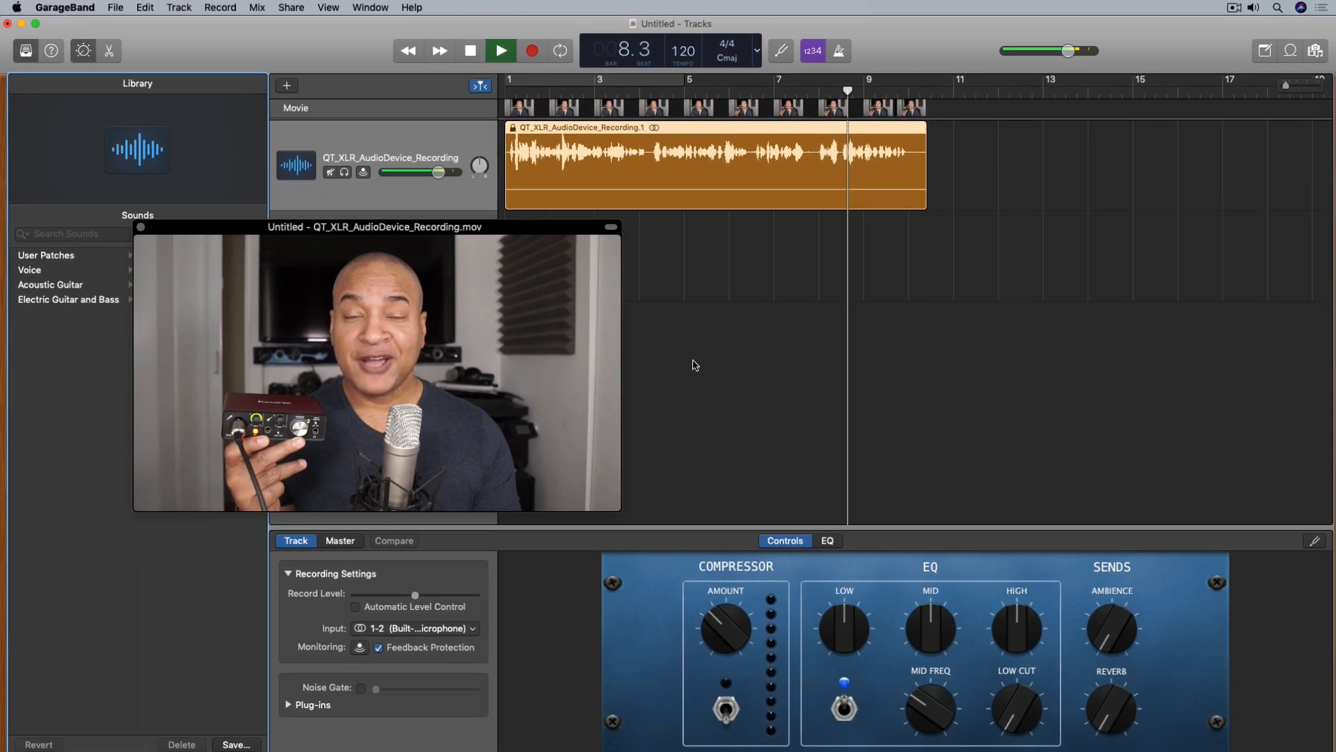
left_click(468, 50)
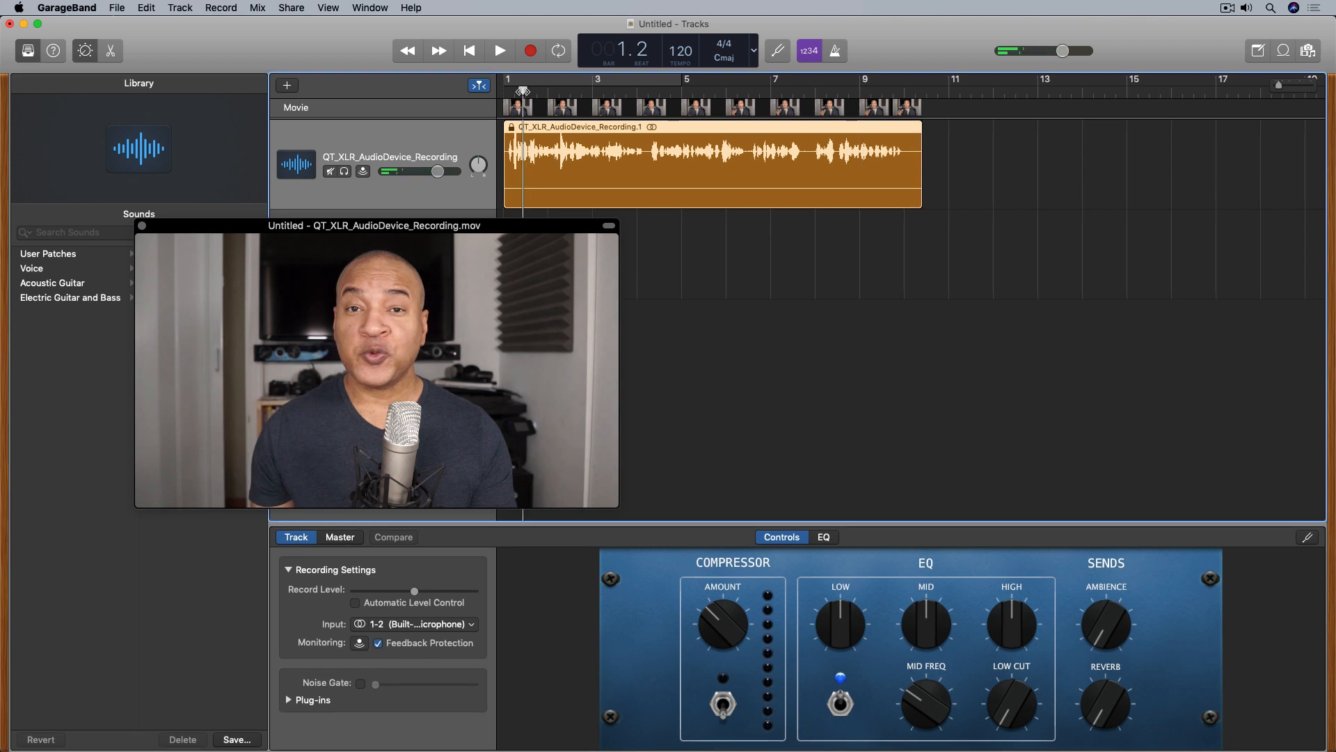
left_click(500, 50)
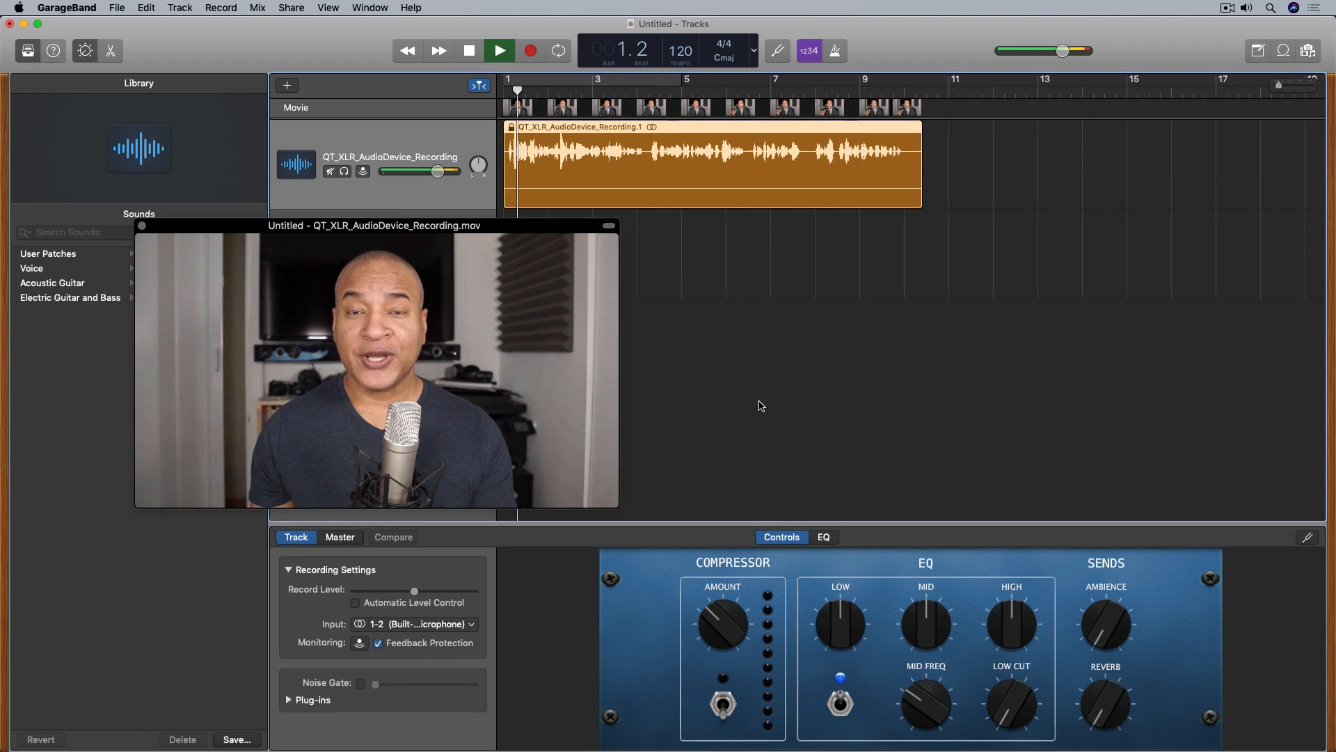
left_click(500, 50)
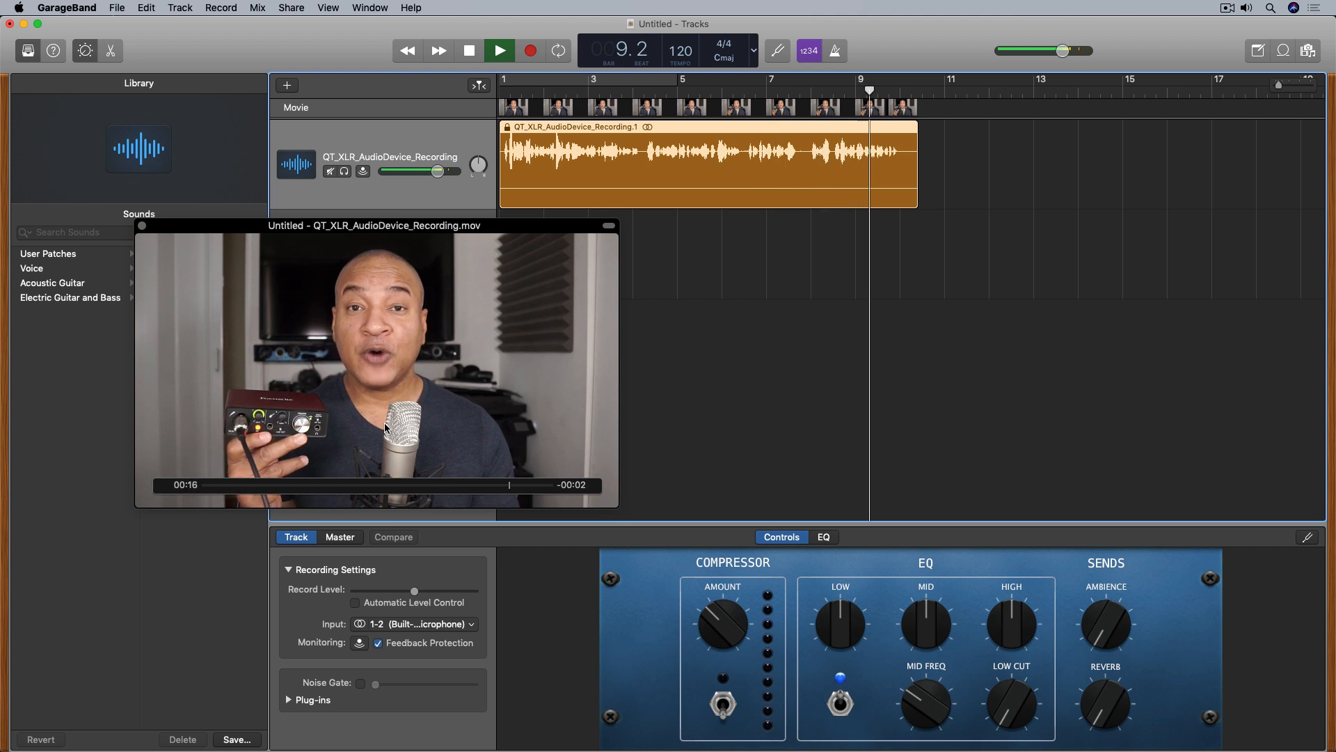
- Stop playback and set the Audio 1 input to mono channel 1 instead of stereo 1-2
left_click(500, 50)
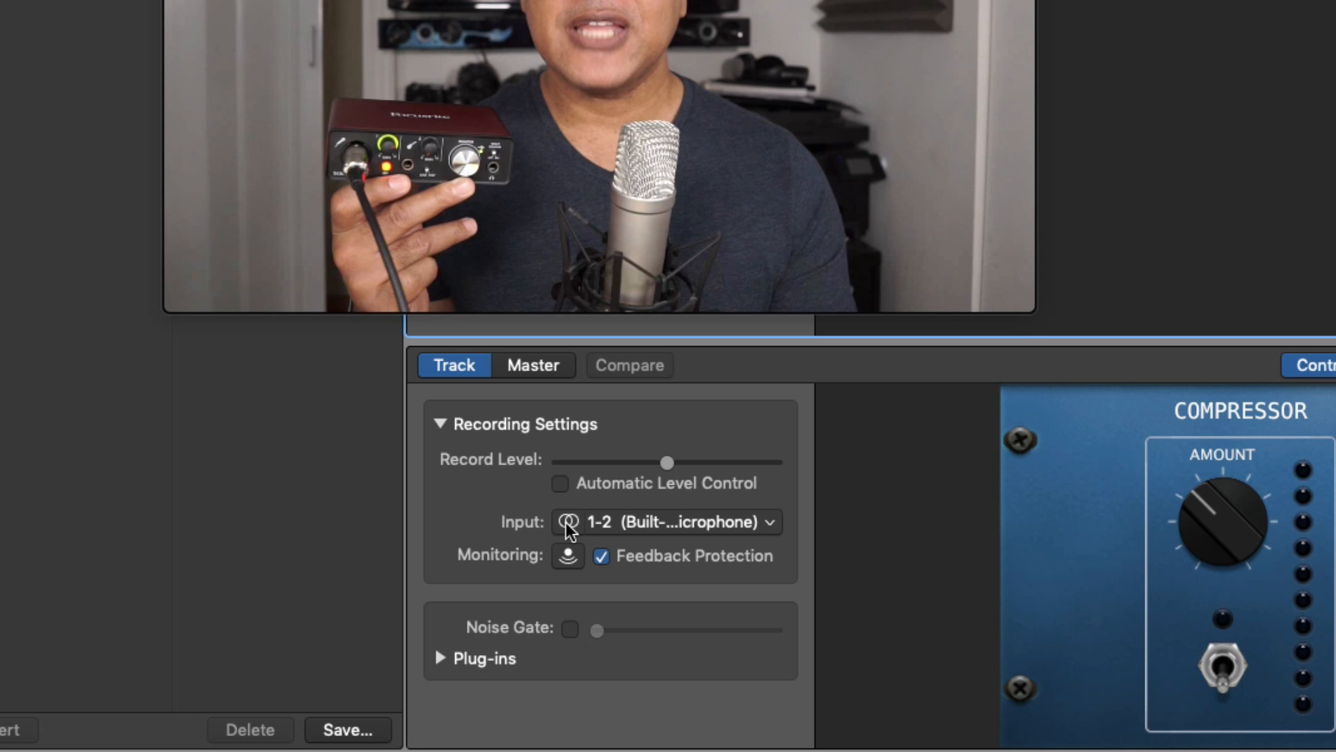
left_click(668, 521)
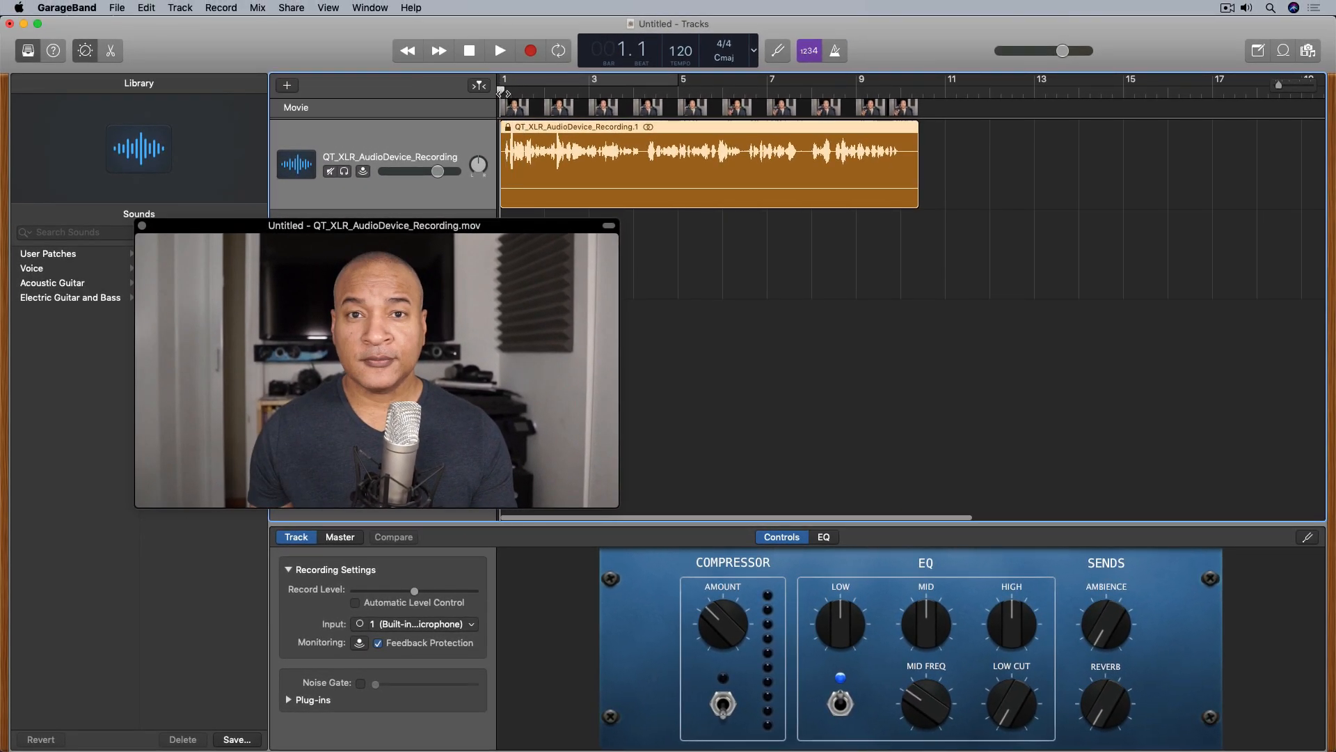
left_click(500, 51)
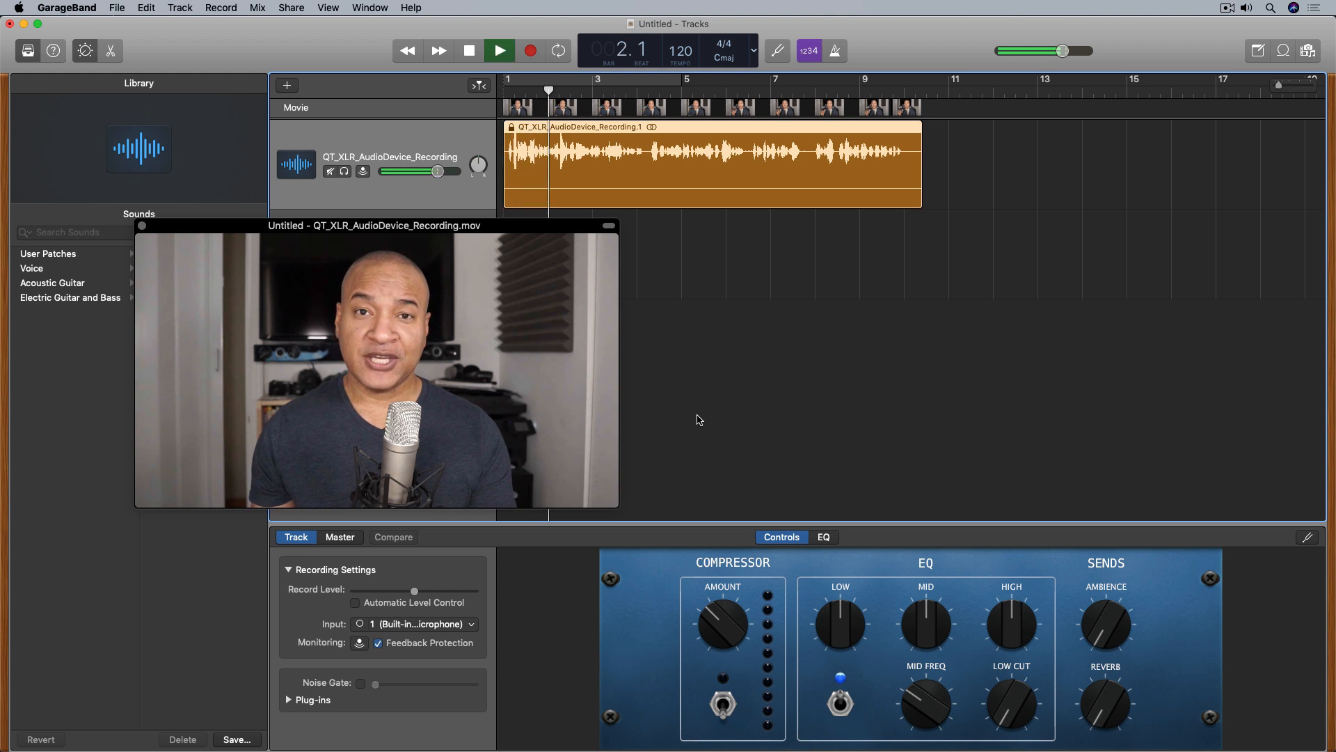
left_click(500, 49)
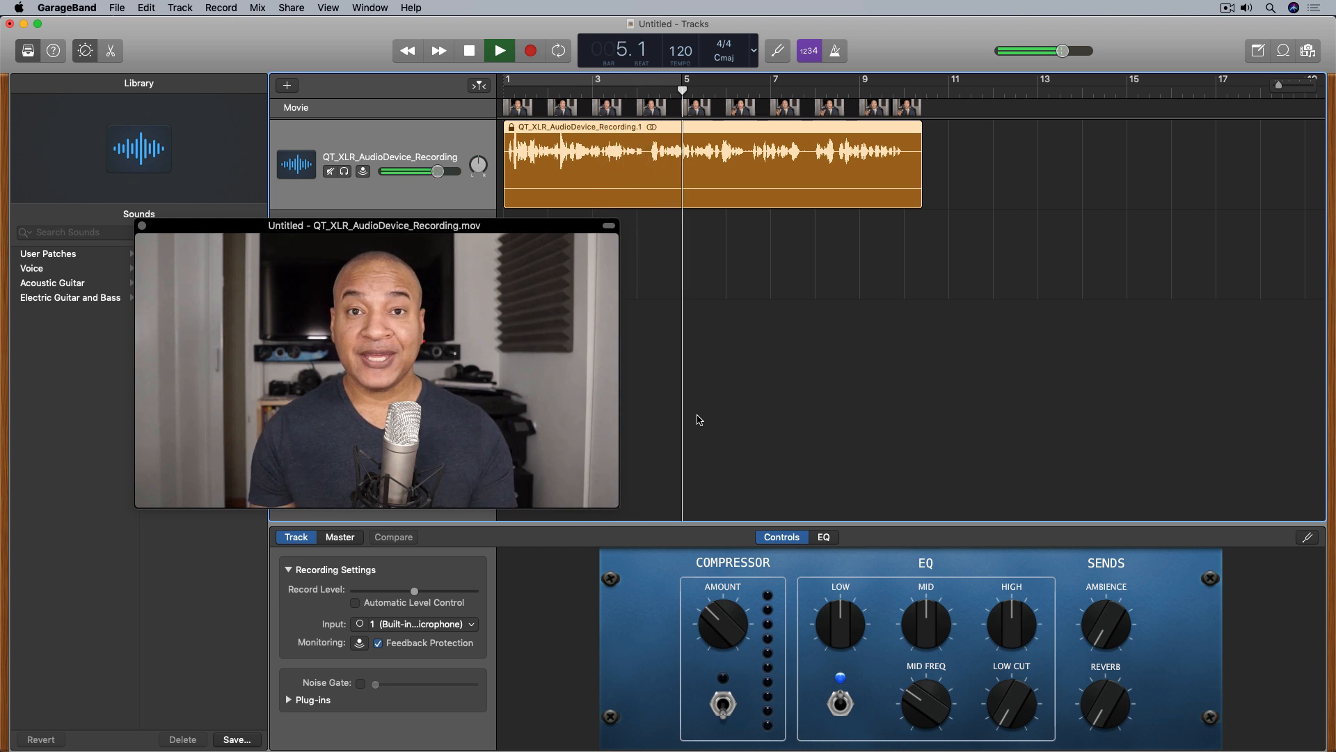
left_click(500, 50)
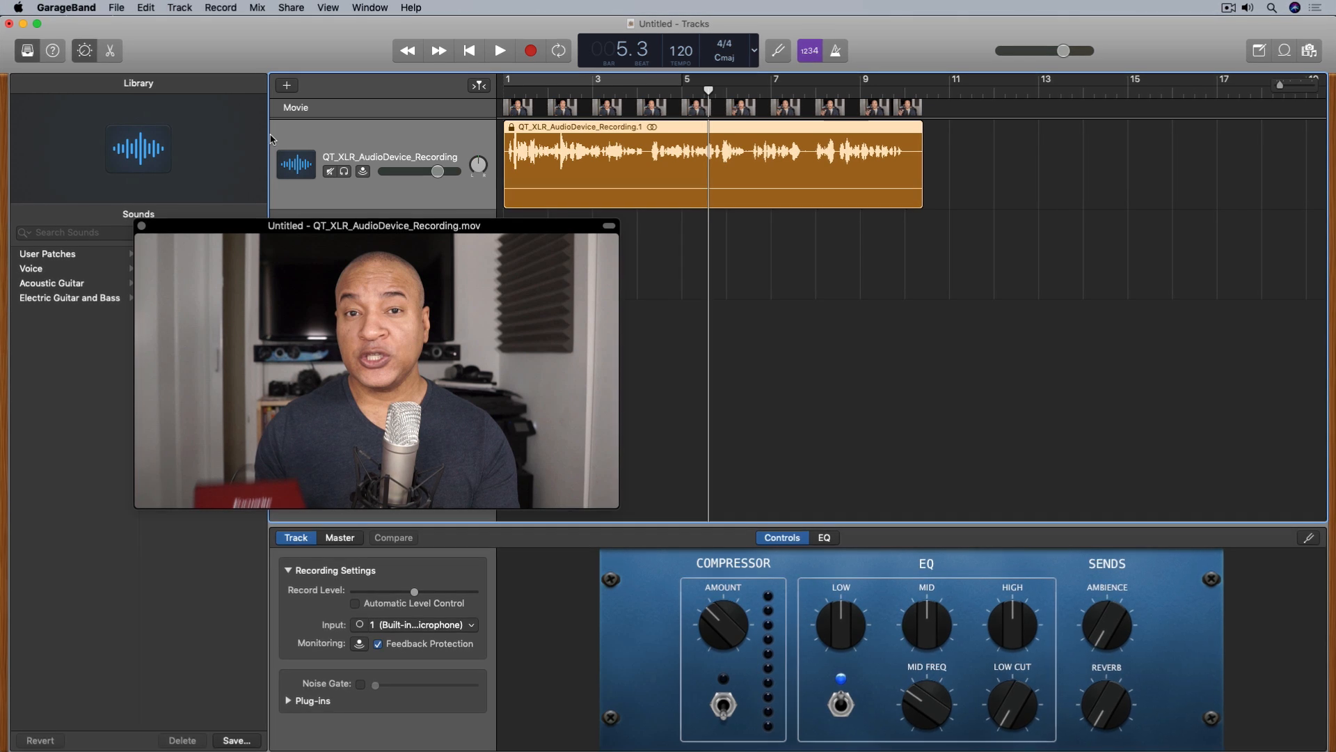
left_click(115, 7)
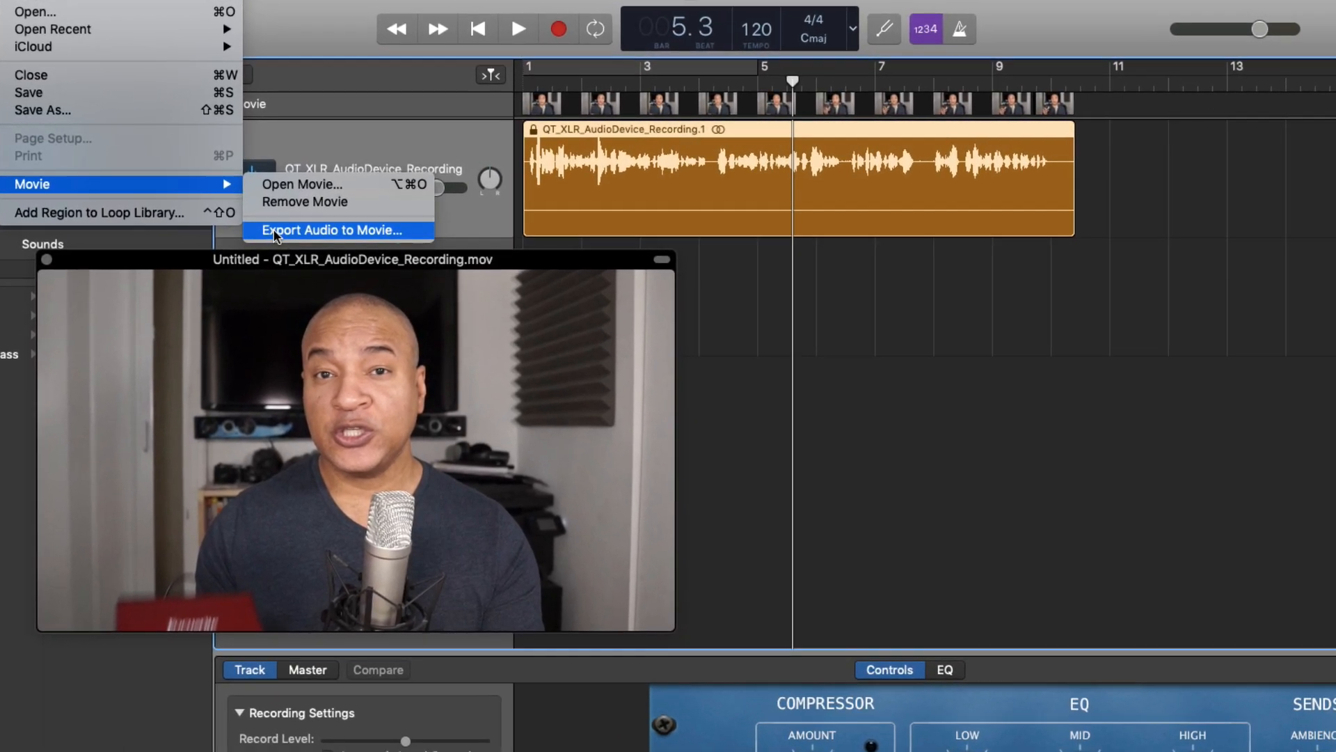
- Start File > Movie > Export Audio to Movie to get the export save dialog
left_click(333, 231)
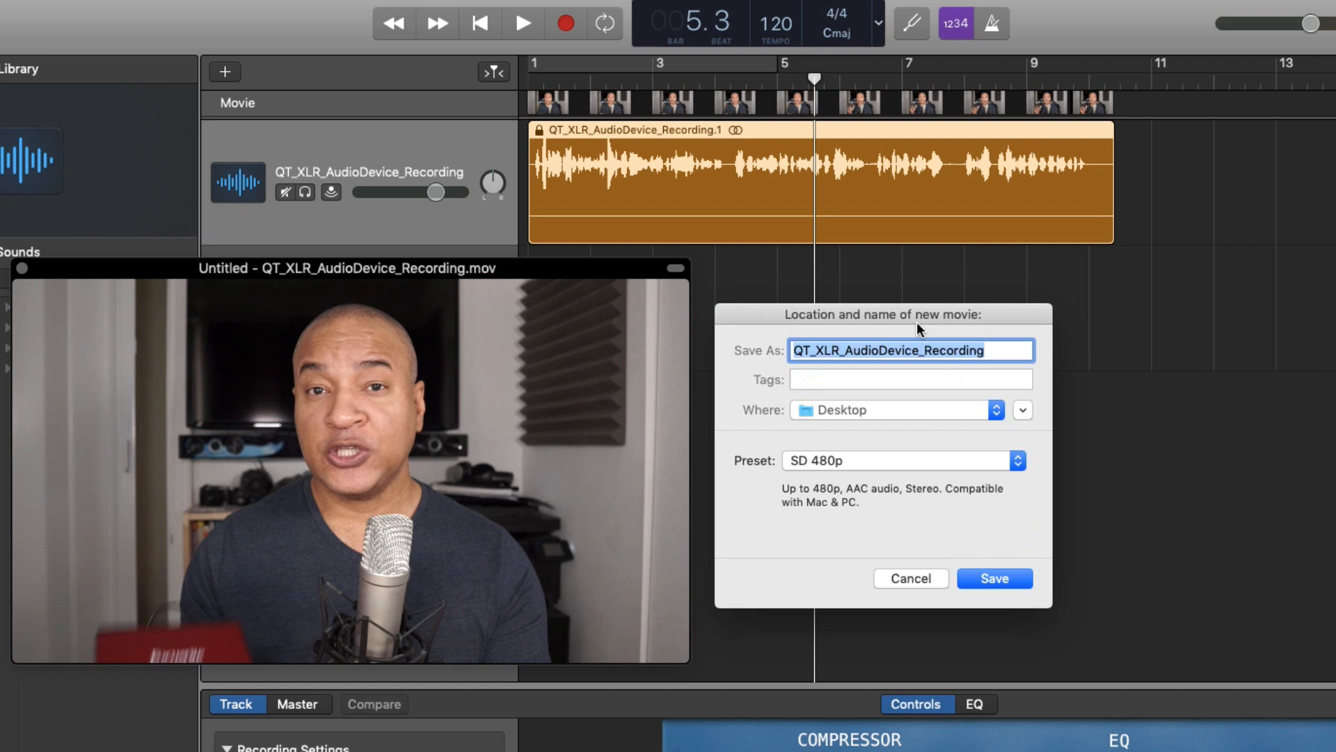
mouse_move(960, 331)
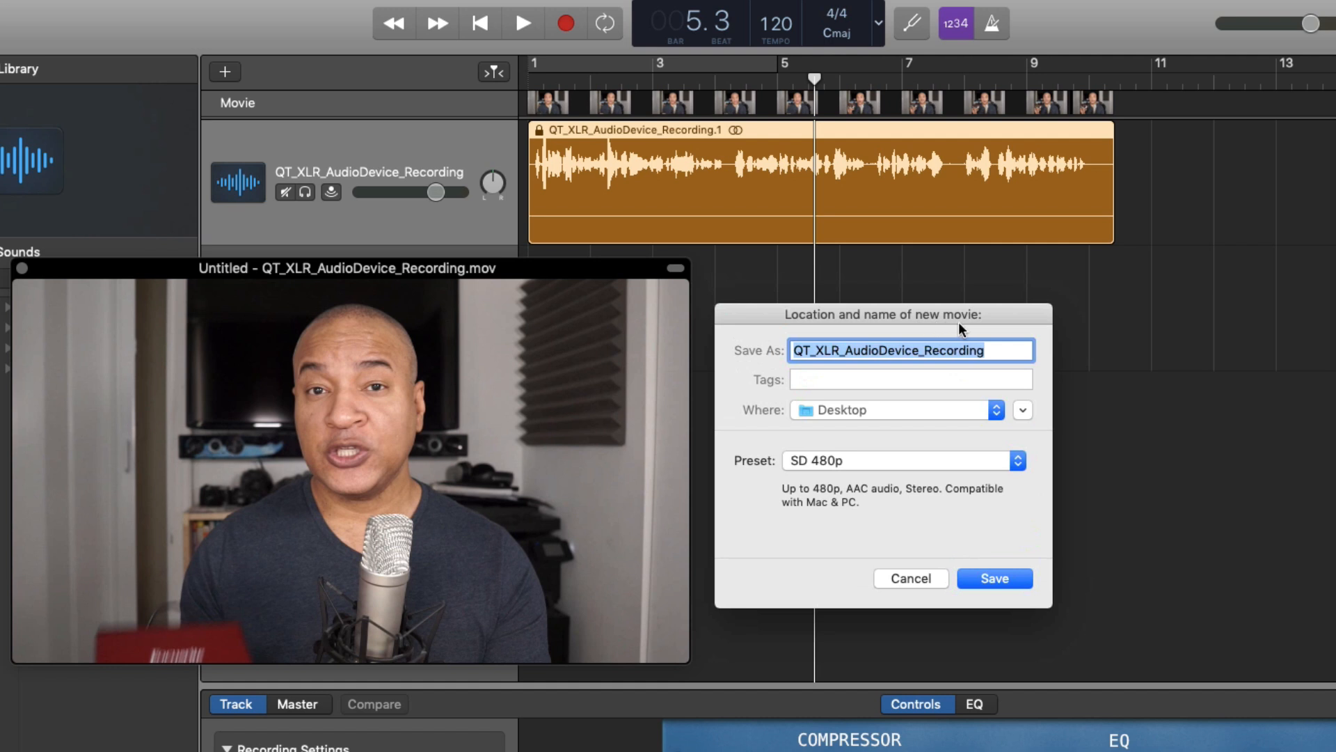
mouse_move(793, 323)
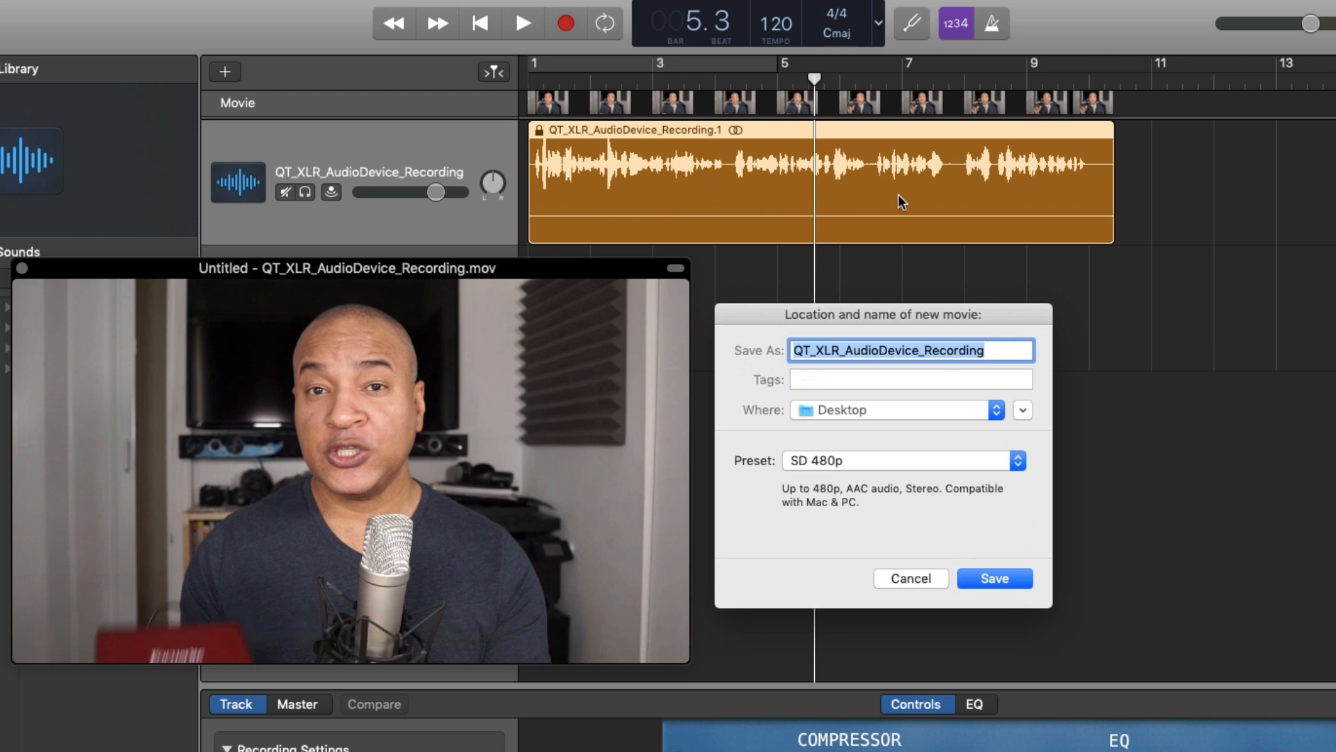
mouse_move(1061, 202)
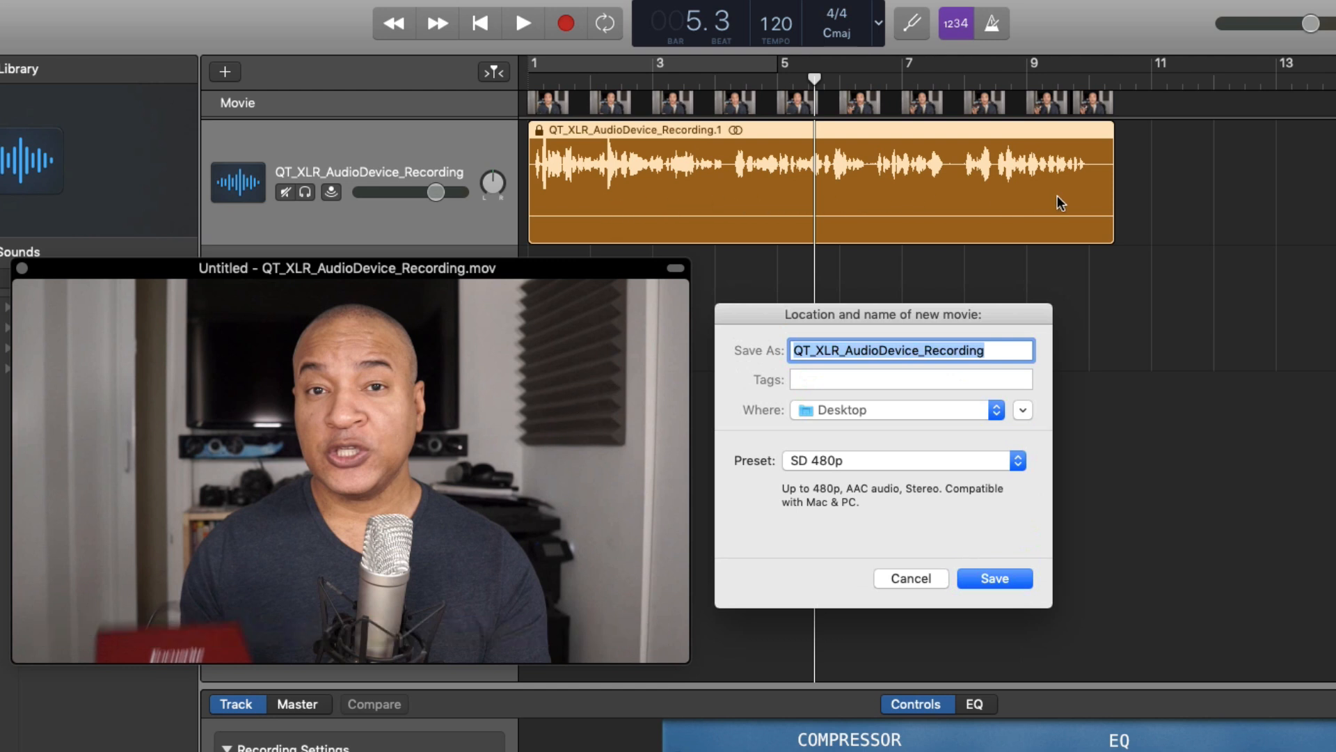
mouse_move(879, 230)
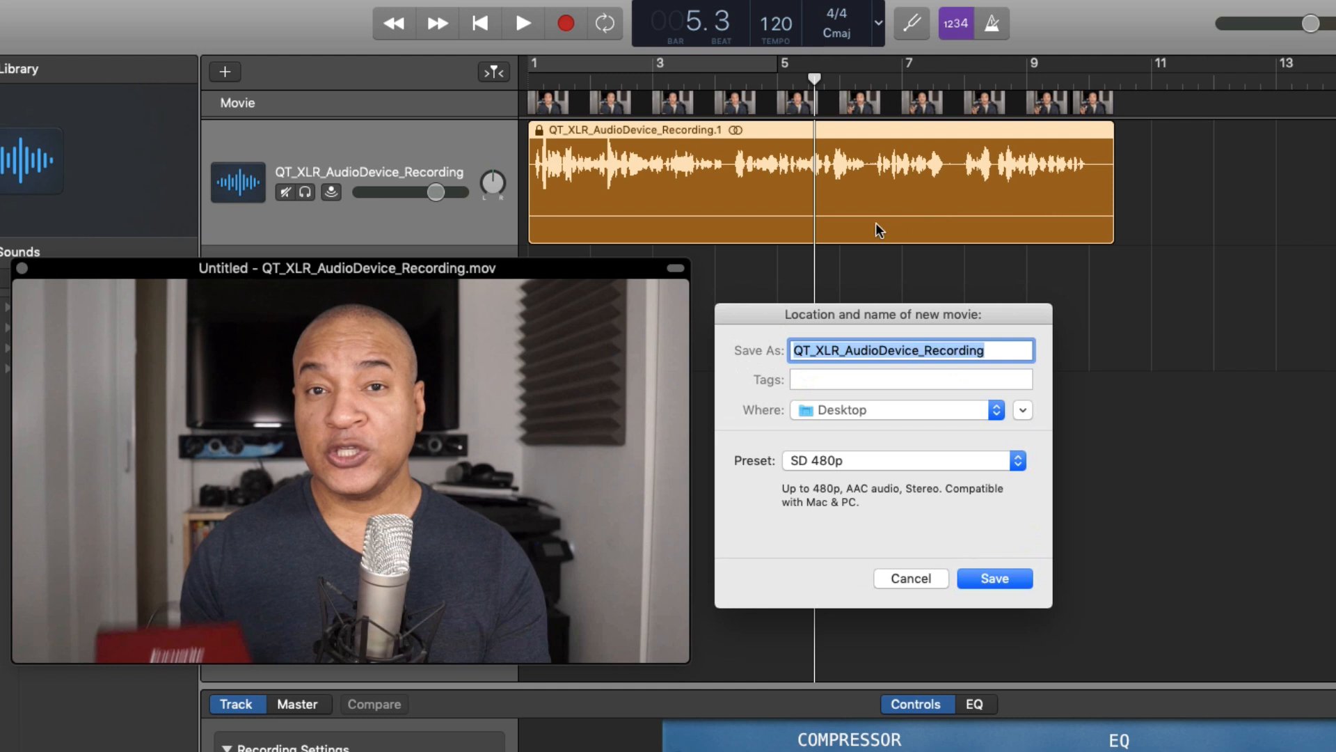
mouse_move(724, 344)
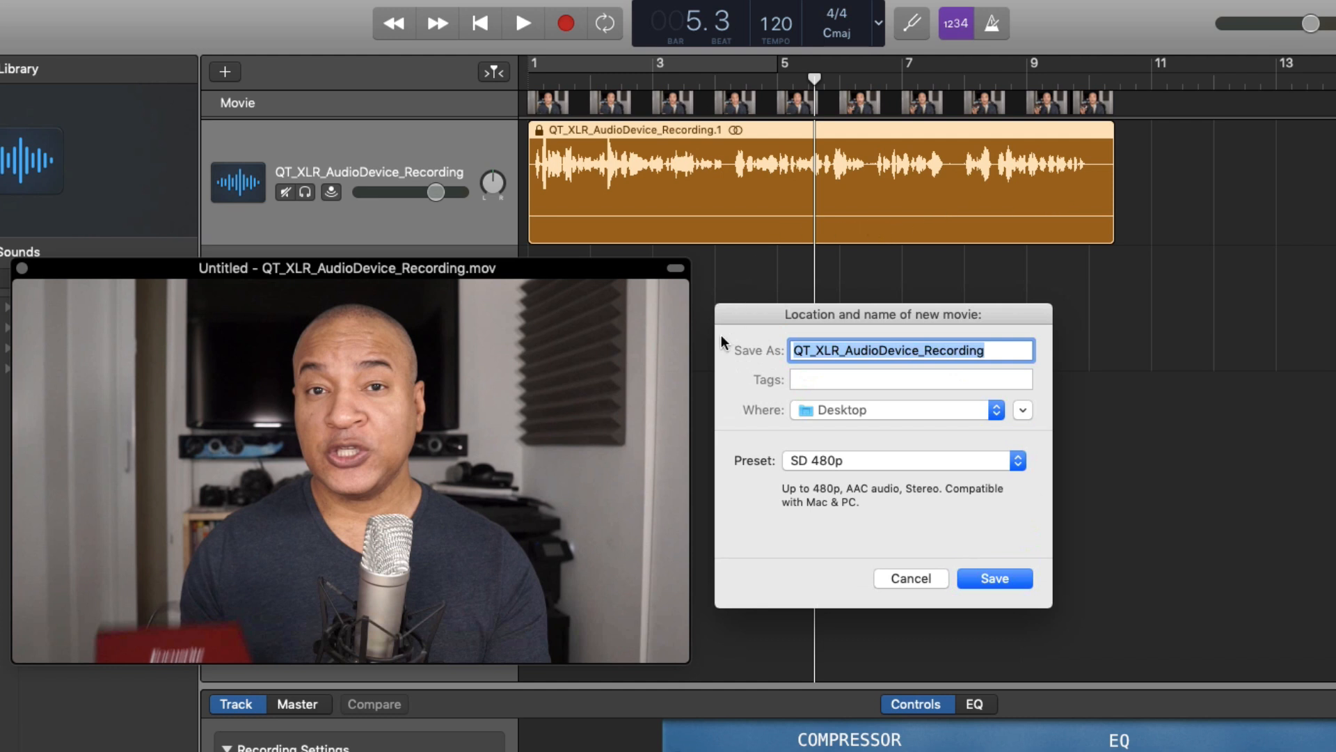
mouse_move(844, 369)
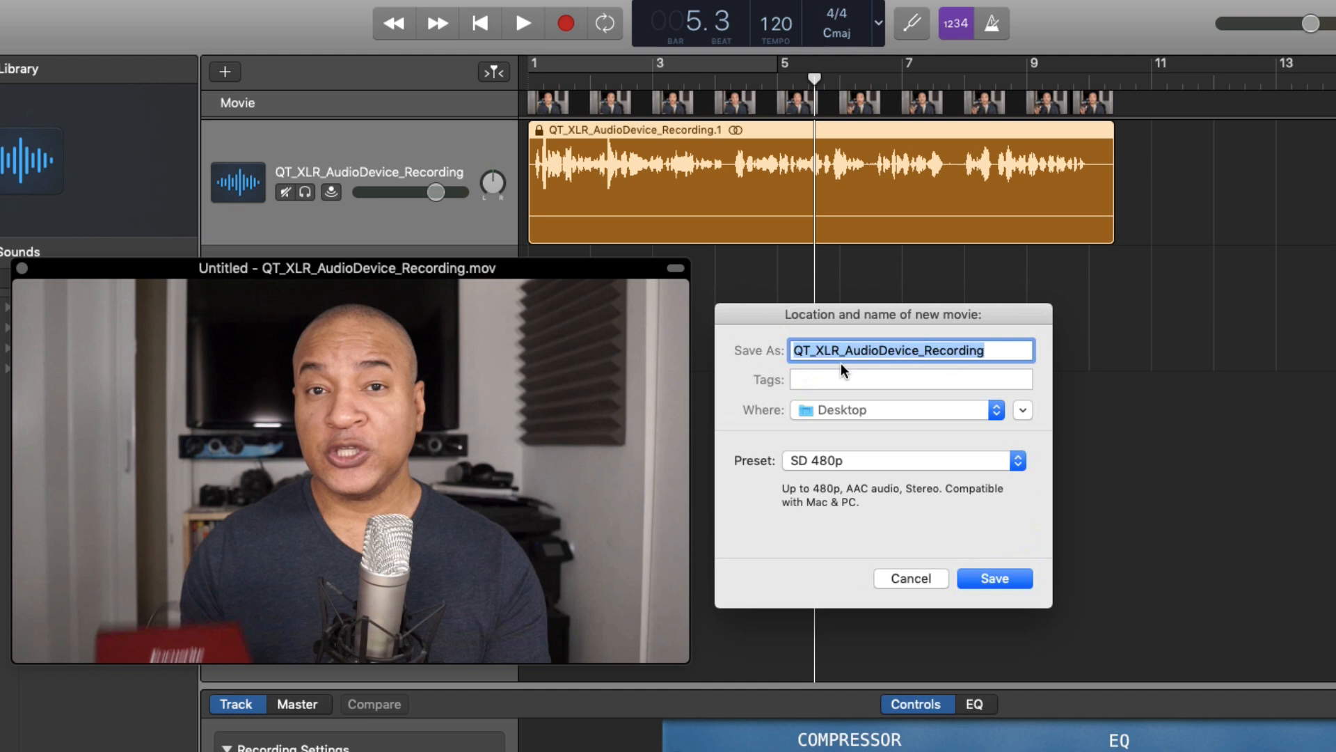
mouse_move(993, 367)
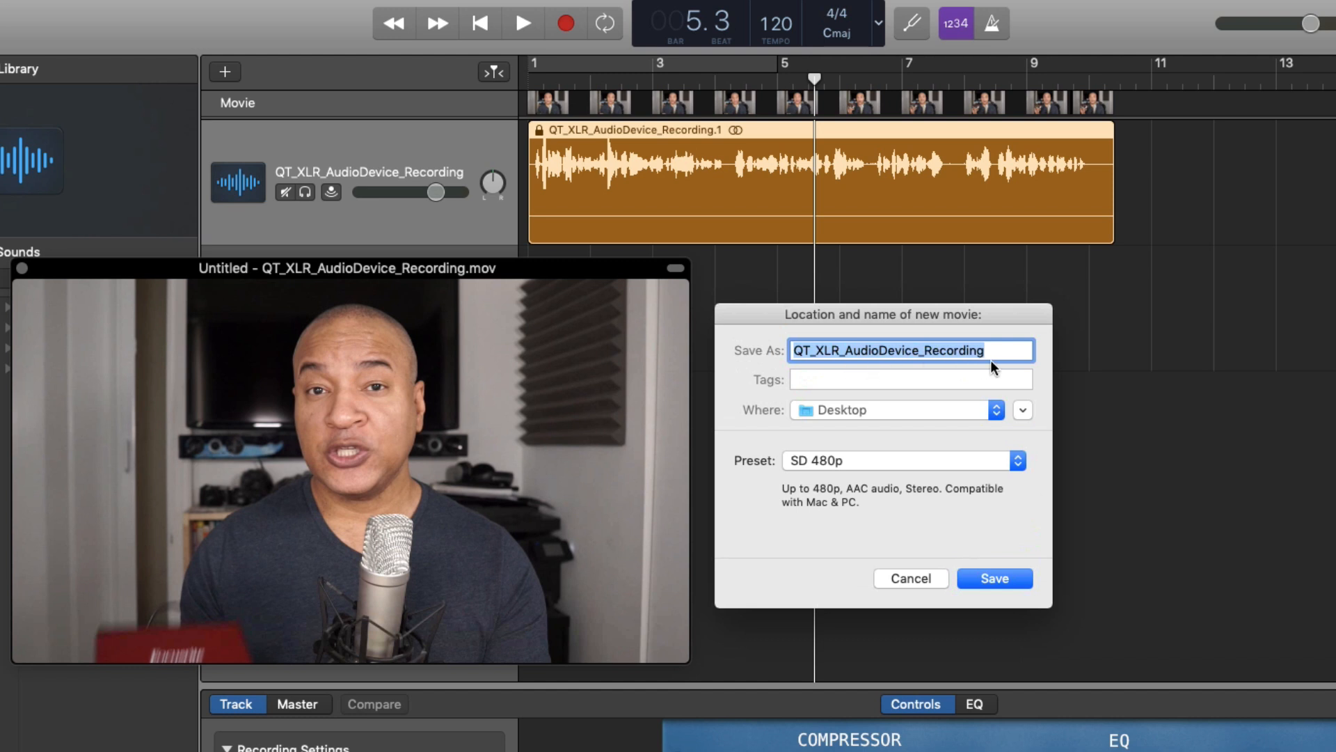
mouse_move(884, 372)
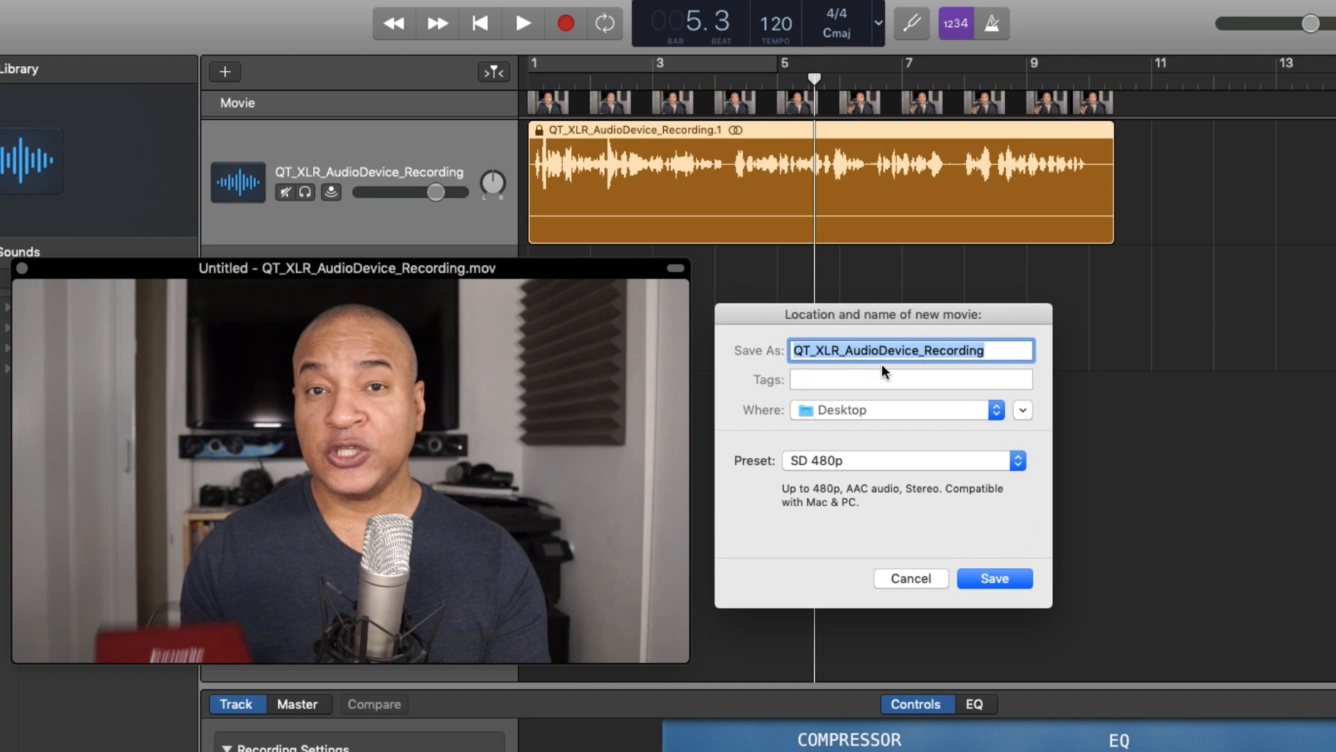
mouse_move(626, 368)
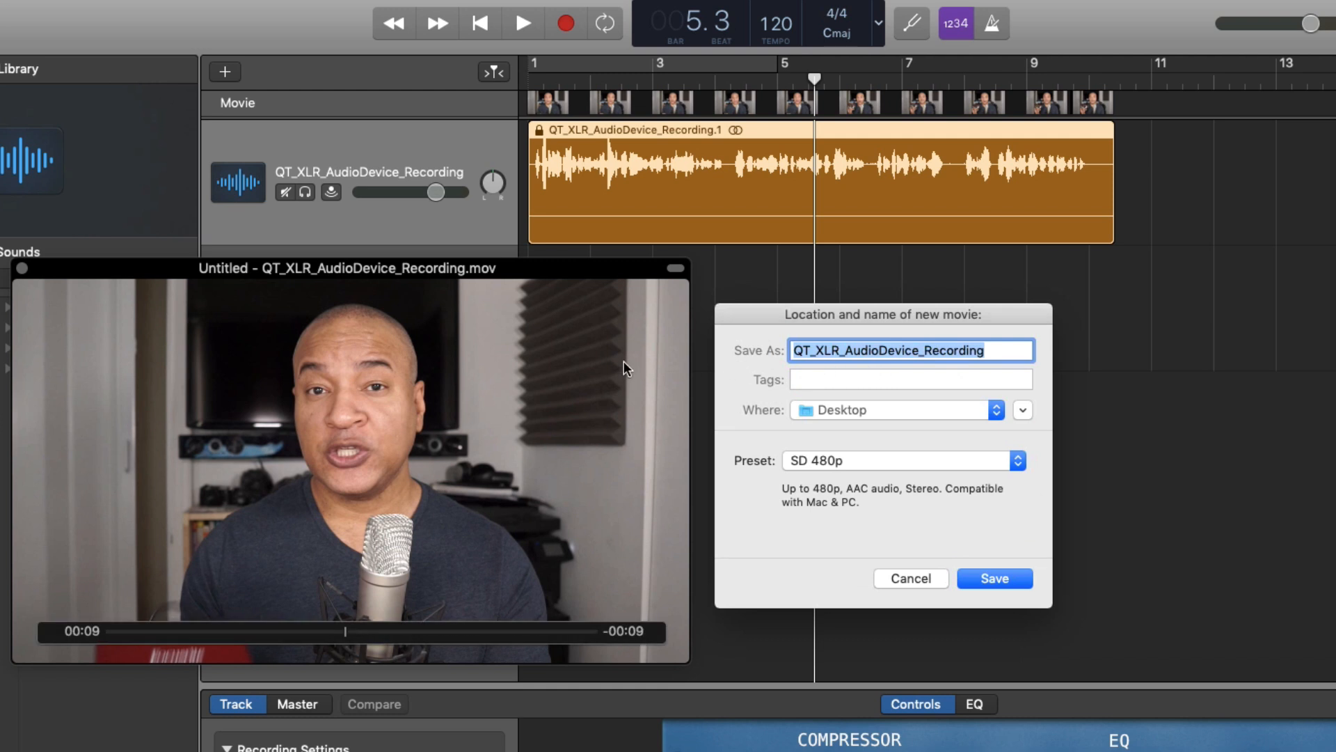
mouse_move(557, 445)
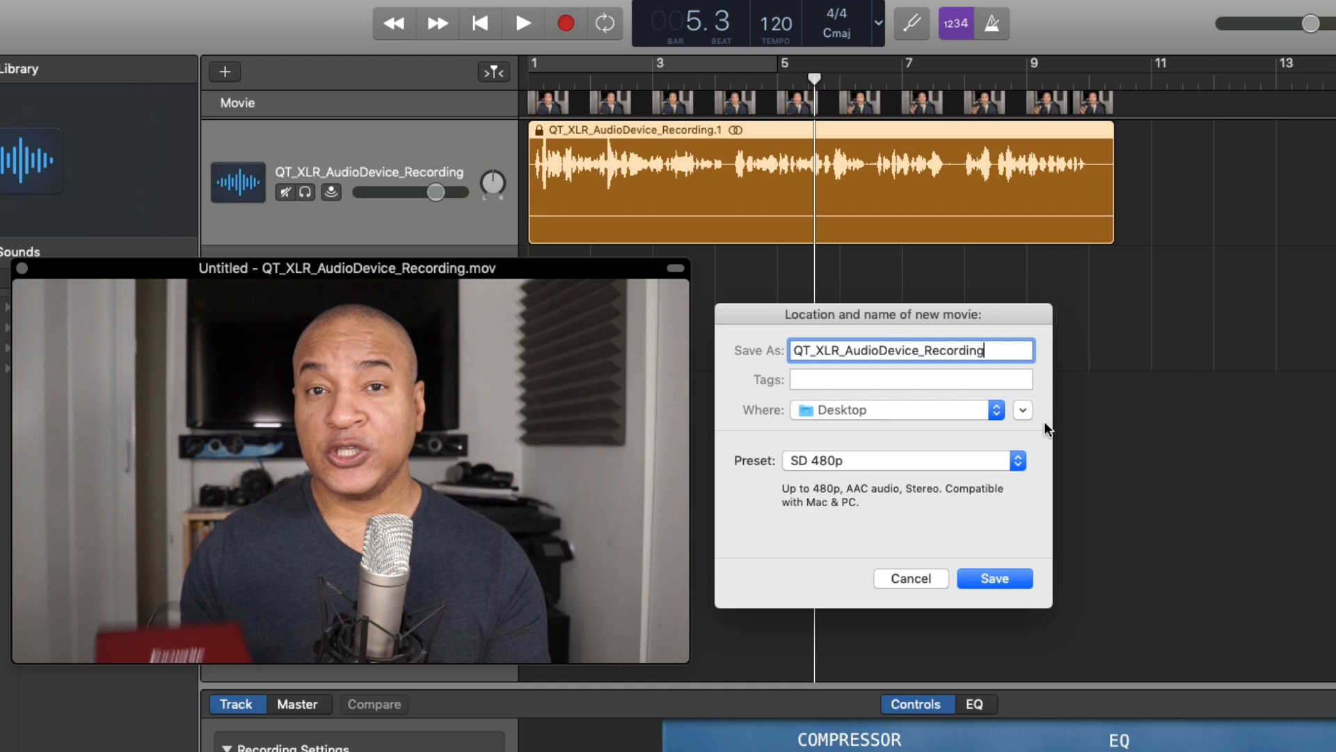
- Append _mono so the export is named QT_XLR_AudioDevice_Recording_mono
type("_mon")
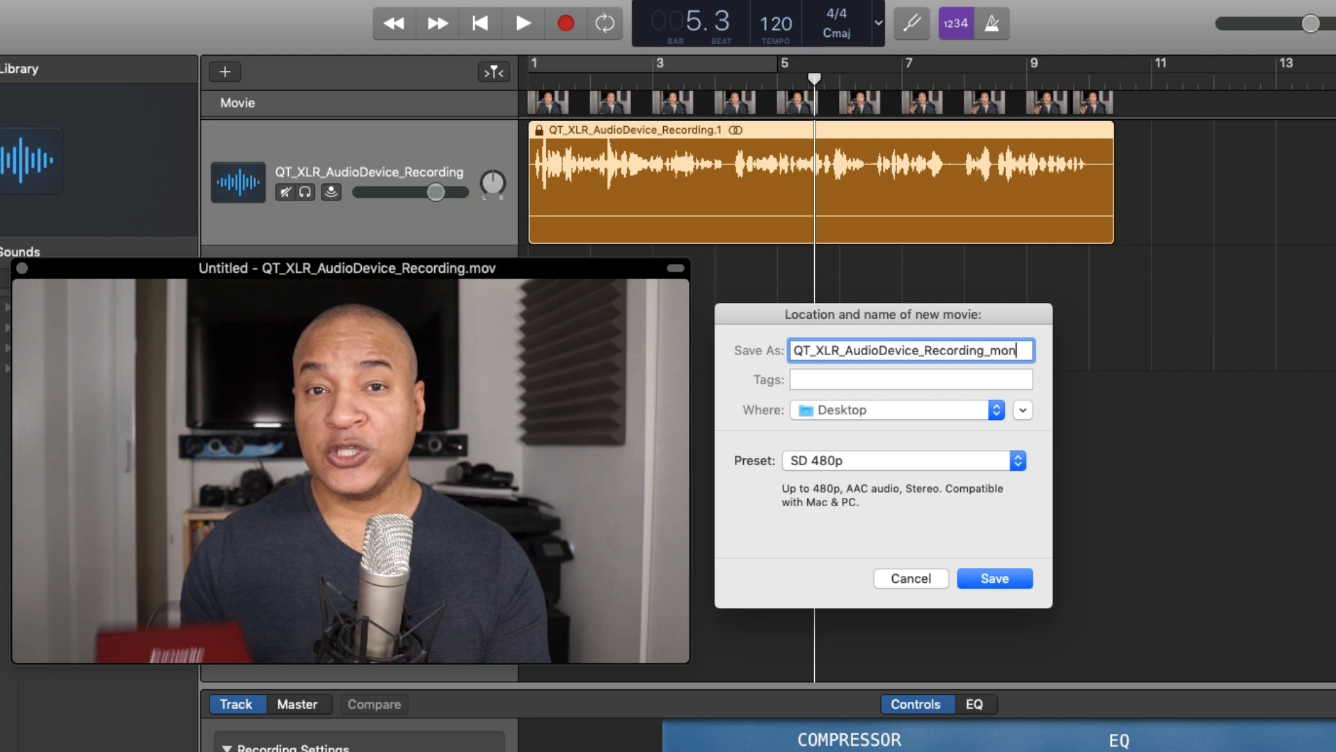
type("o")
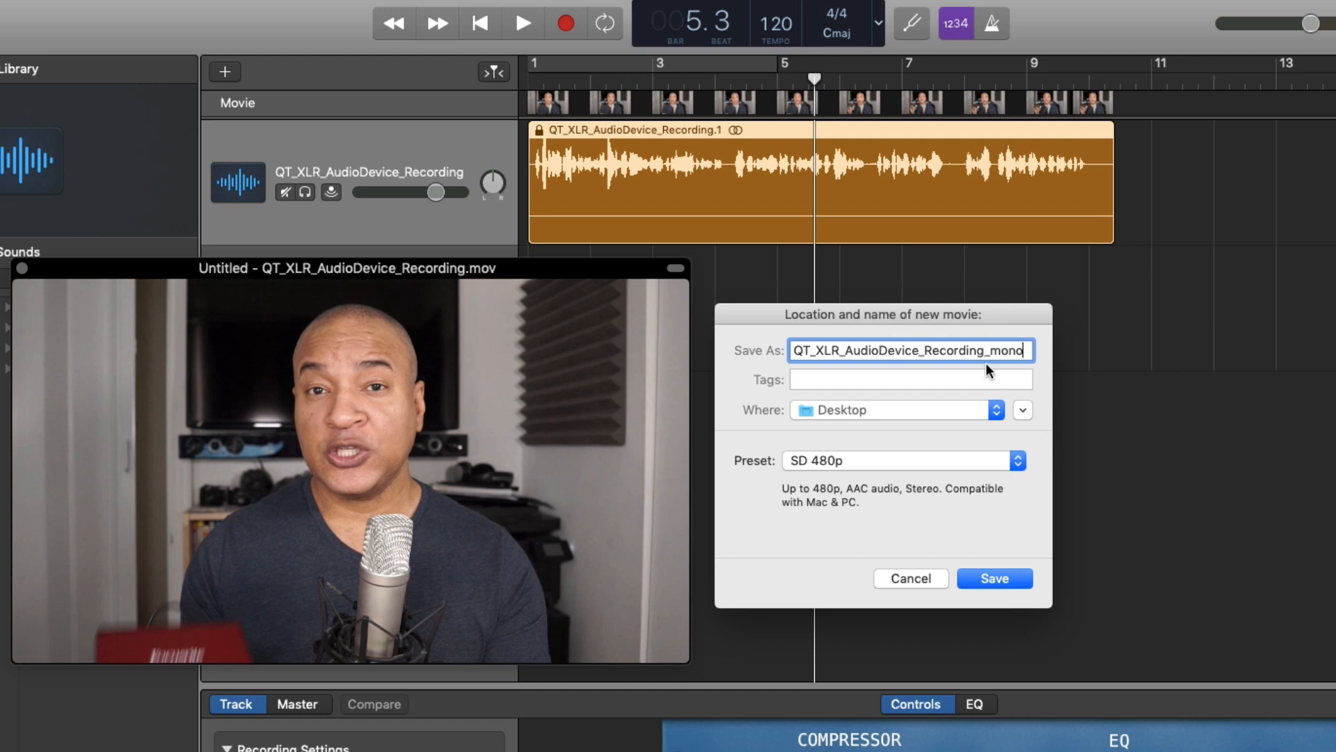
mouse_move(753, 422)
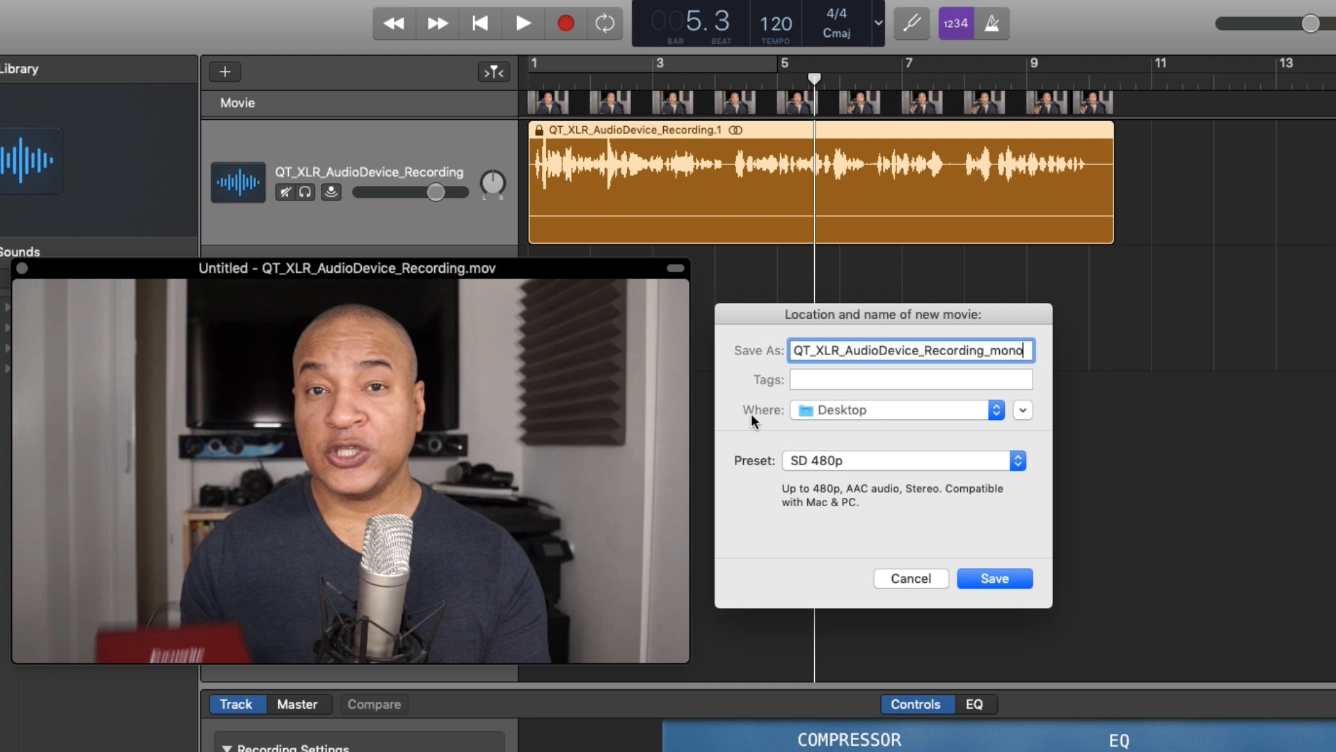
mouse_move(863, 431)
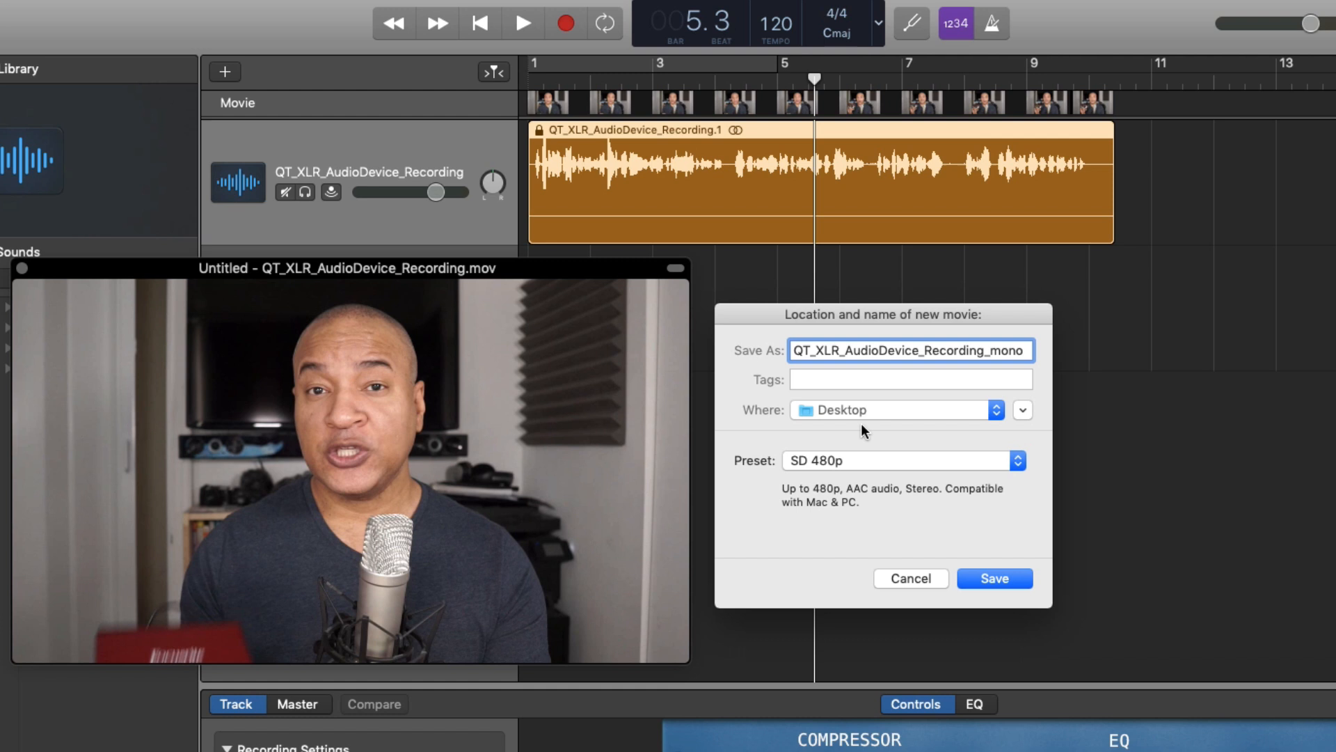
mouse_move(759, 475)
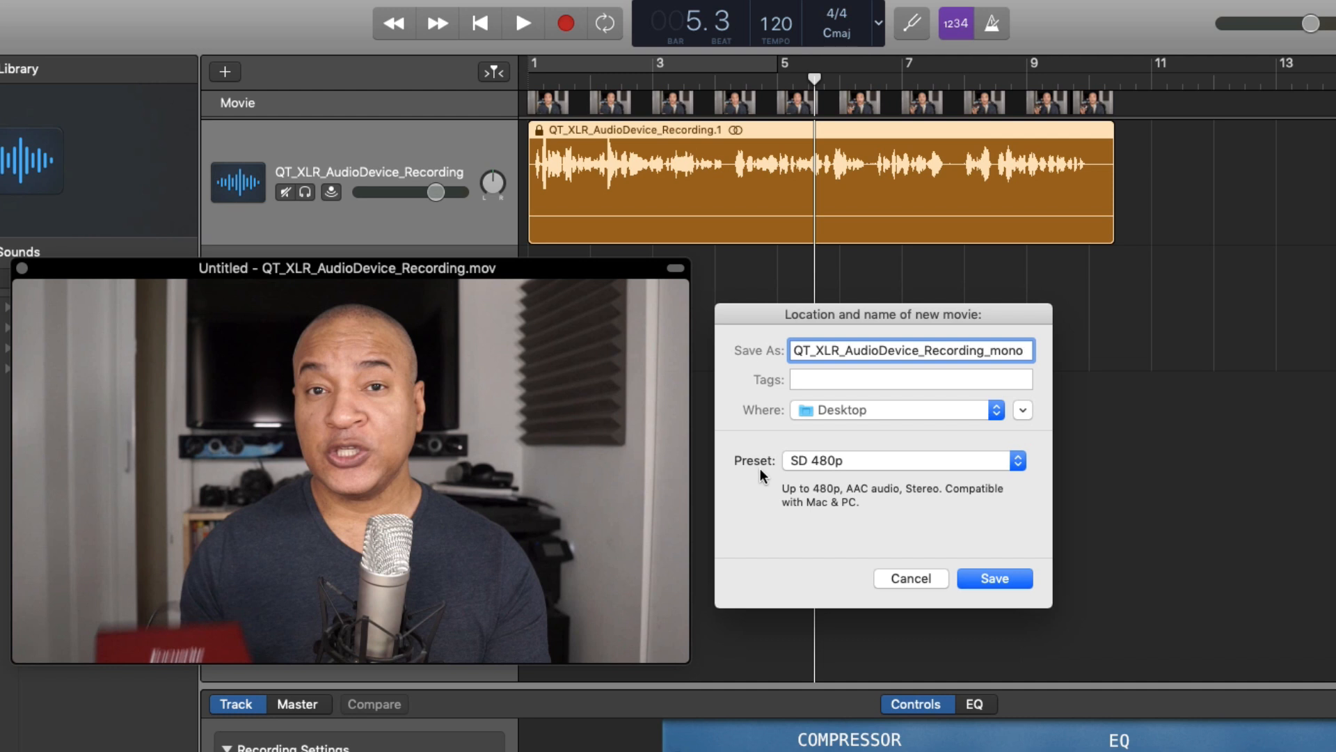
mouse_move(795, 472)
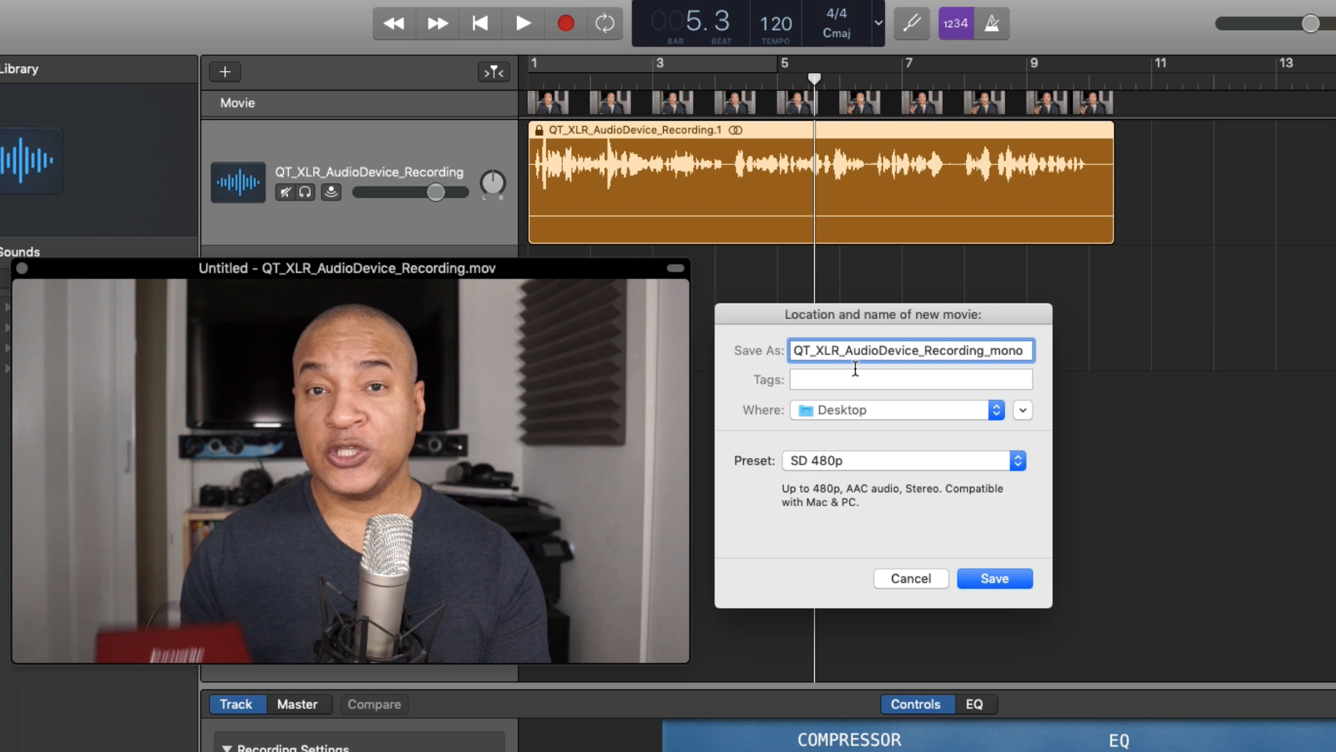
mouse_move(918, 454)
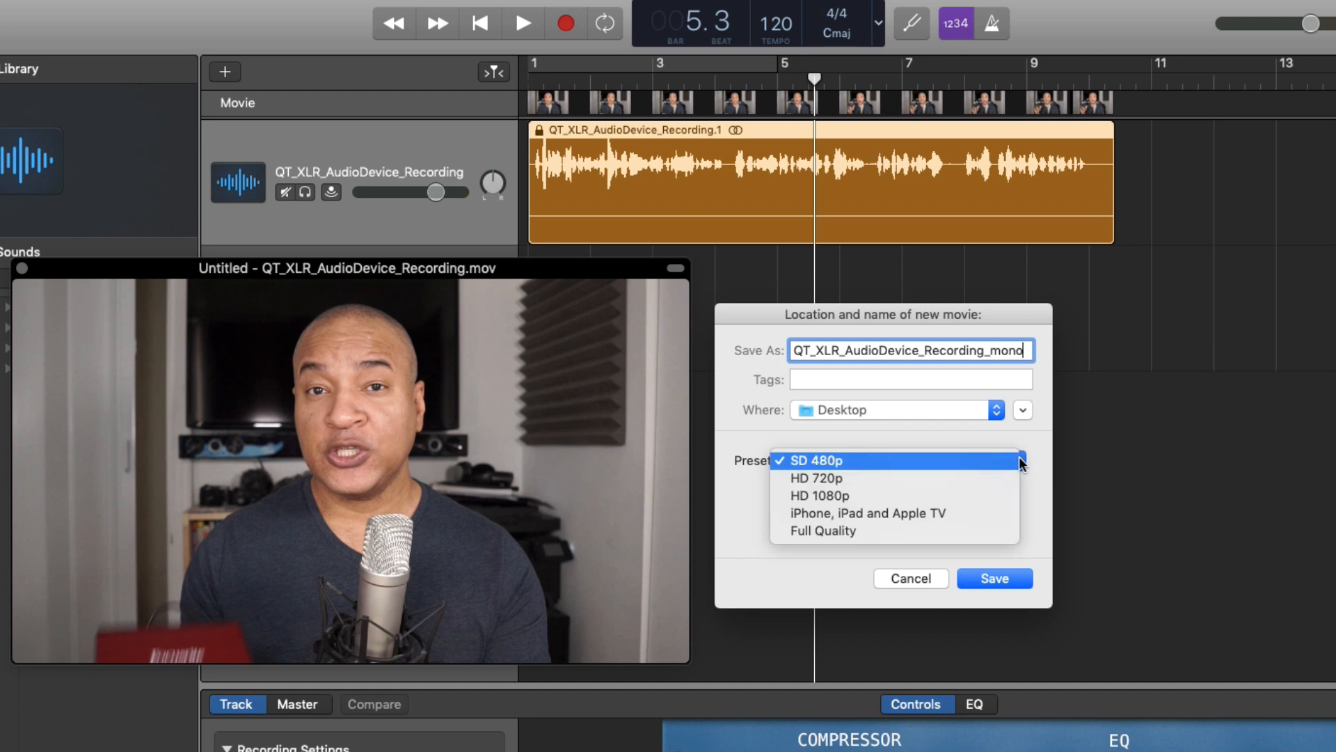
mouse_move(880, 478)
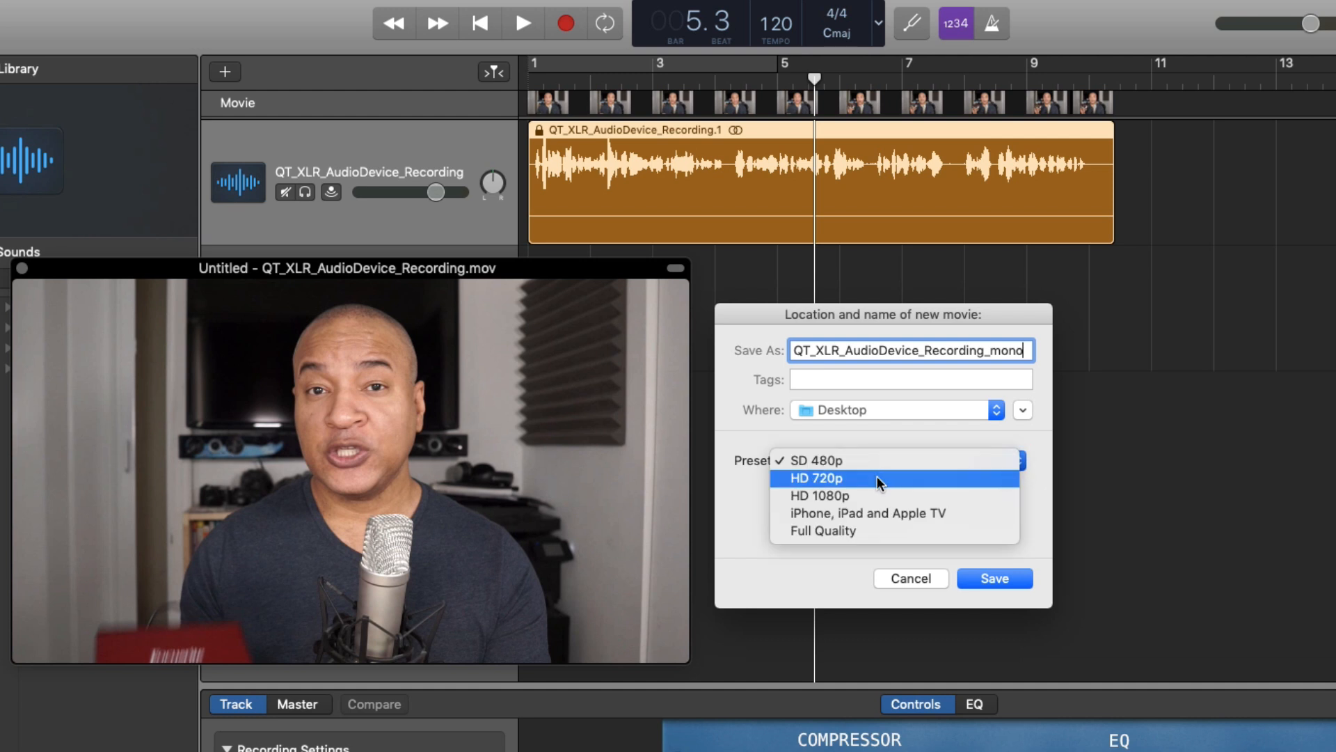
mouse_move(903, 496)
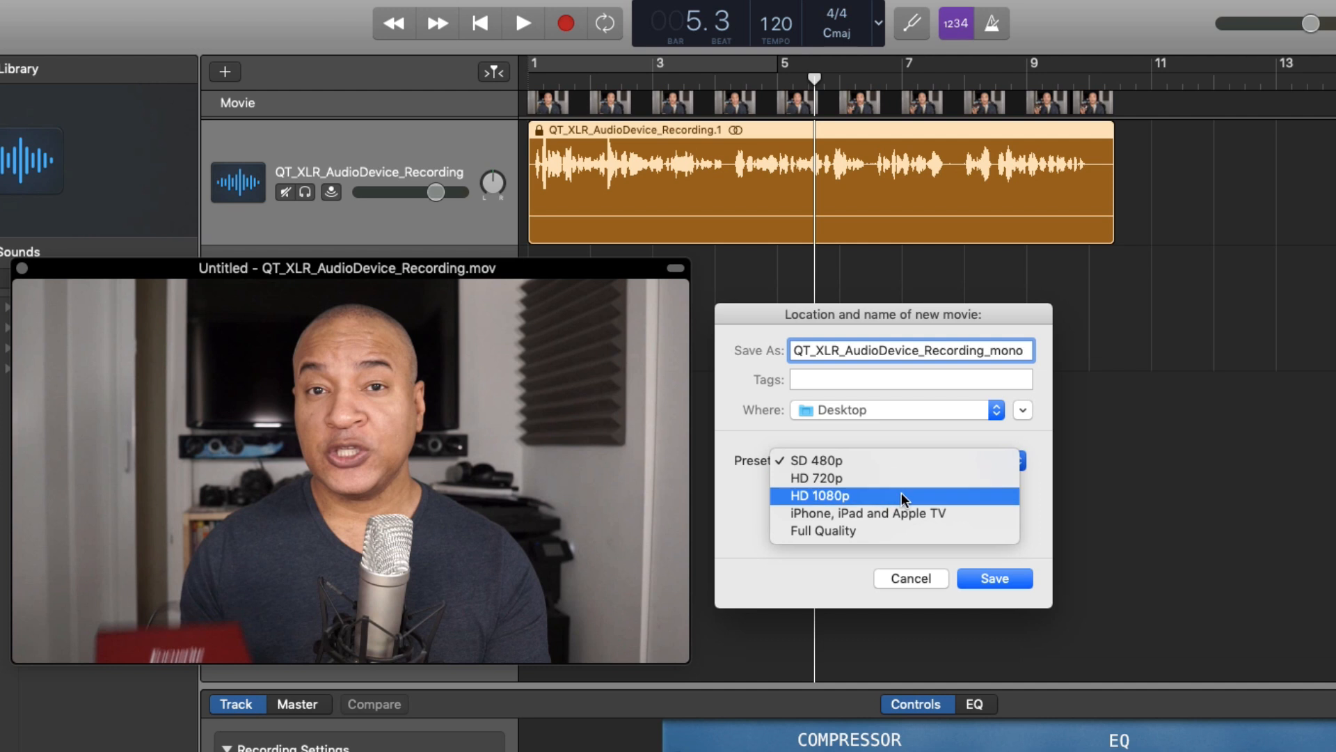
mouse_move(872, 513)
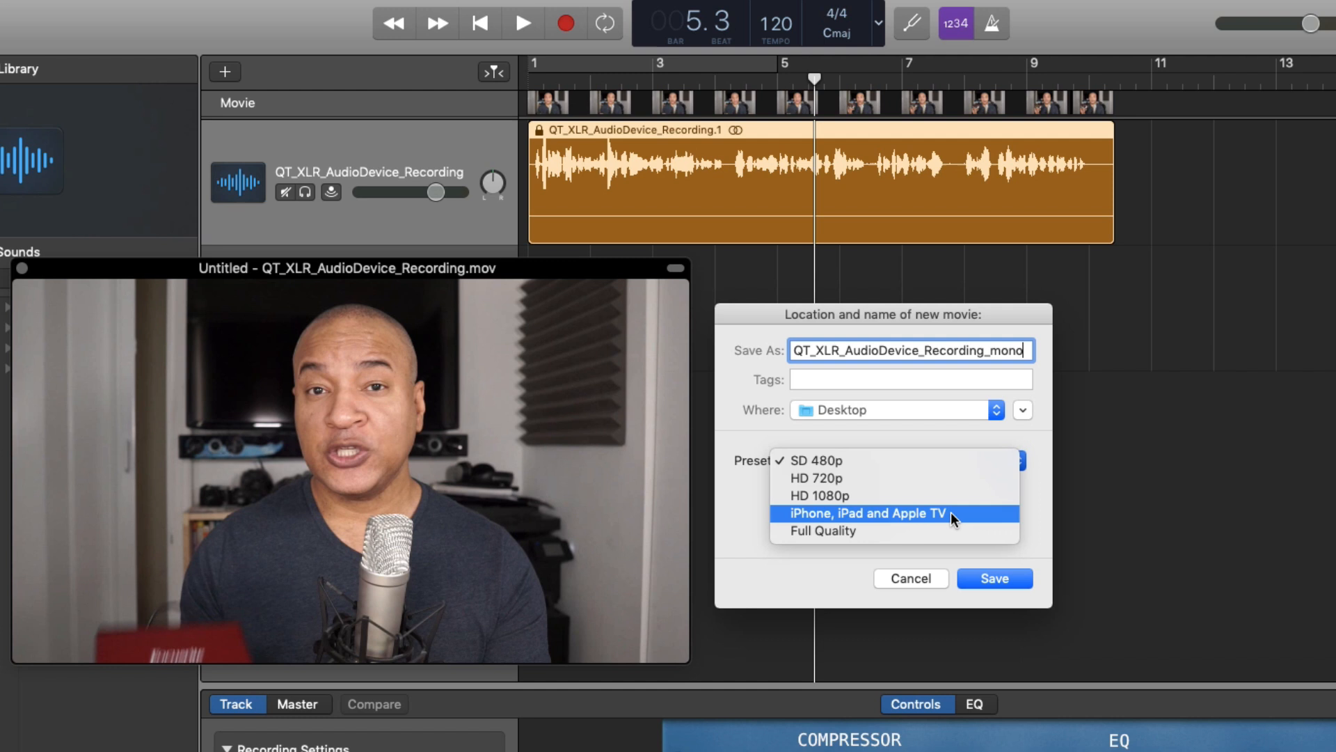
mouse_move(847, 531)
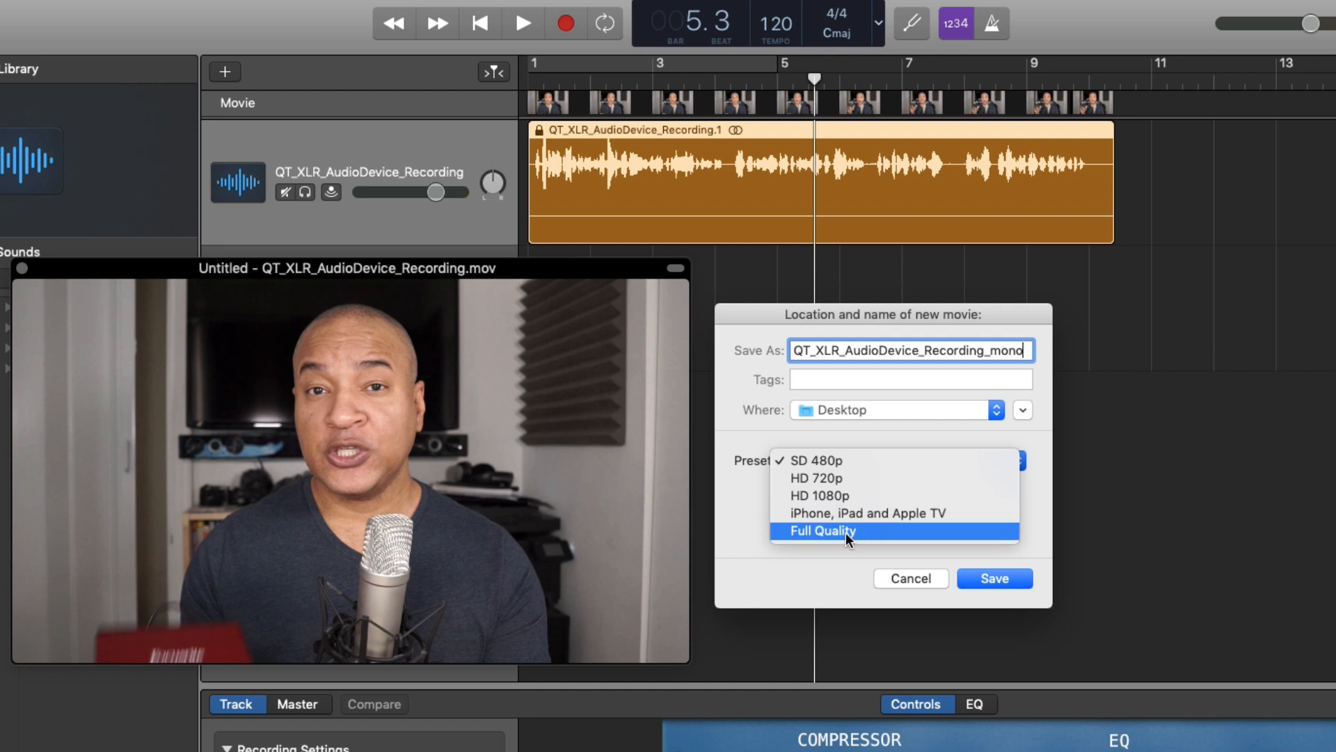
- Set the export preset to Full Quality and save the mono movie to the Desktop
left_click(821, 531)
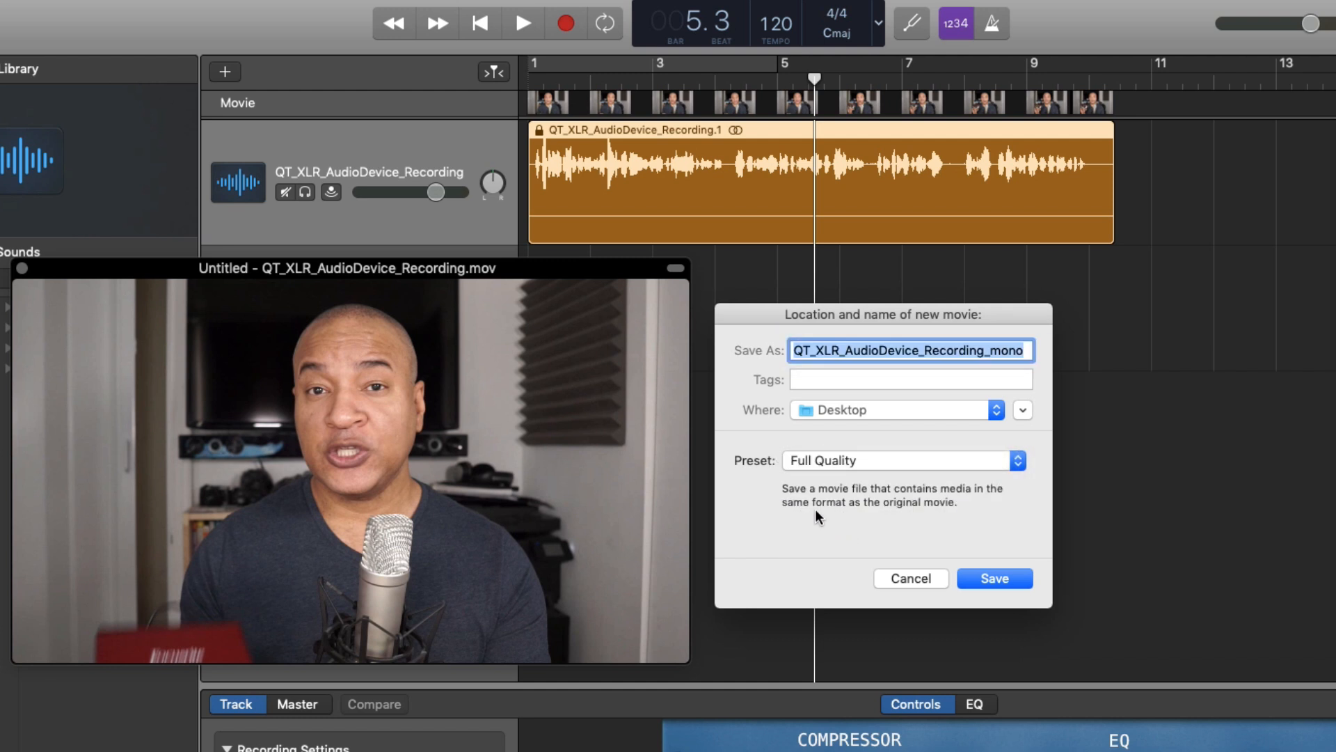
mouse_move(950, 521)
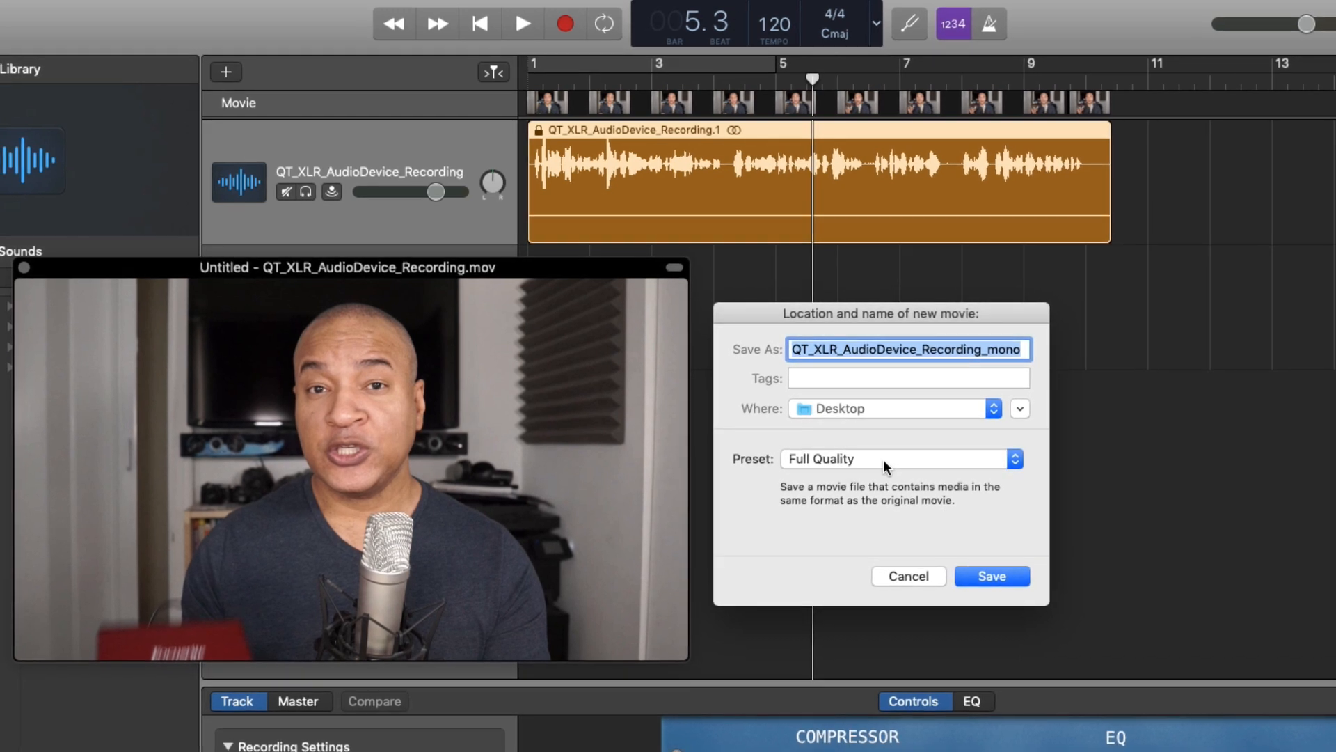
left_click(990, 577)
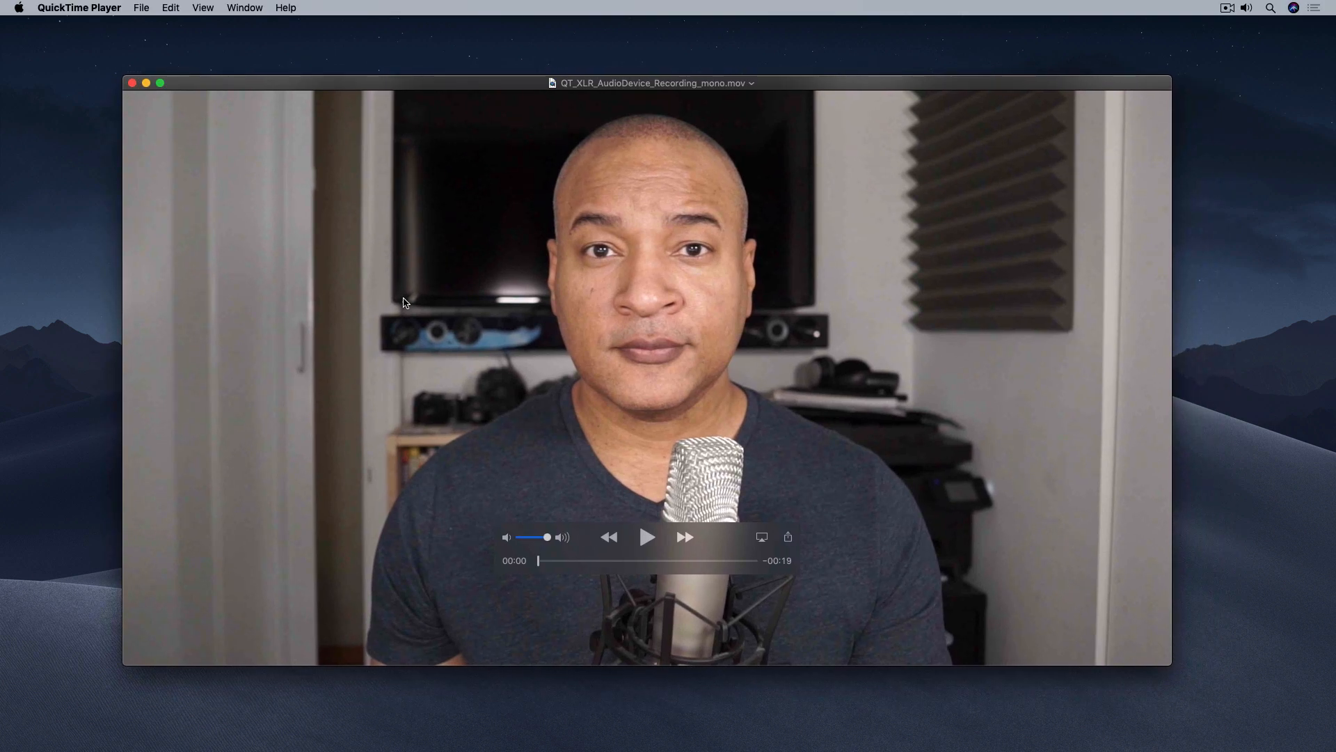
- Play QT_XLR_AudioDevice_Recording_mono.mov in QuickTime Player
left_click(647, 536)
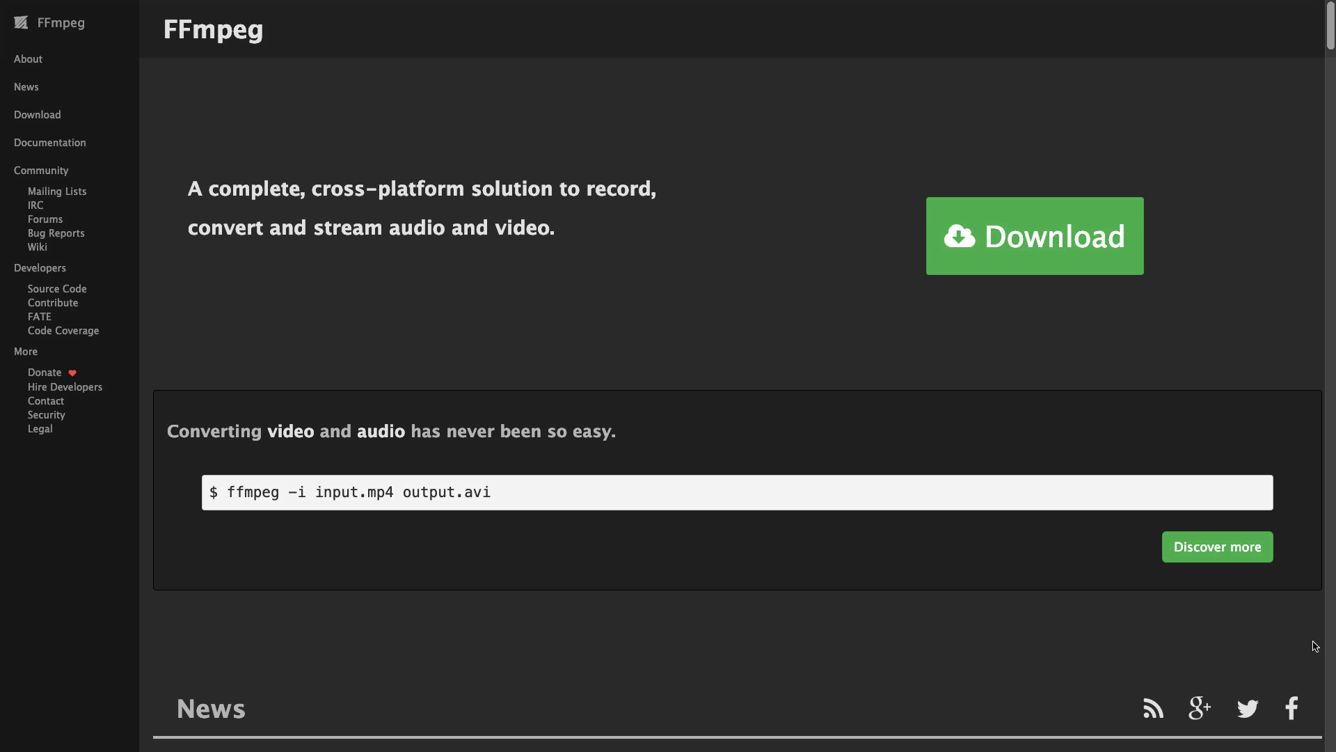
- Scroll the FFmpeg homepage down to the November 2018 FFmpeg 4.1 release news
scroll("down", 3)
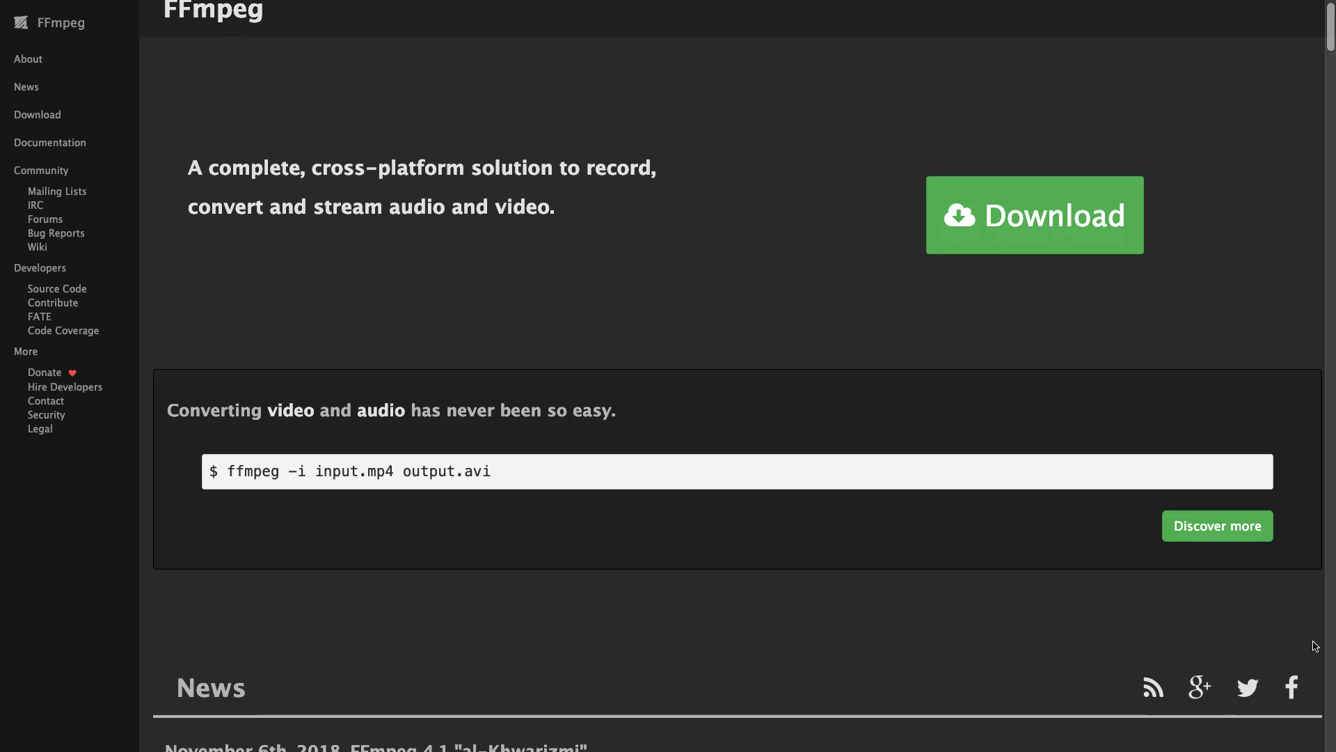
scroll("down", 3)
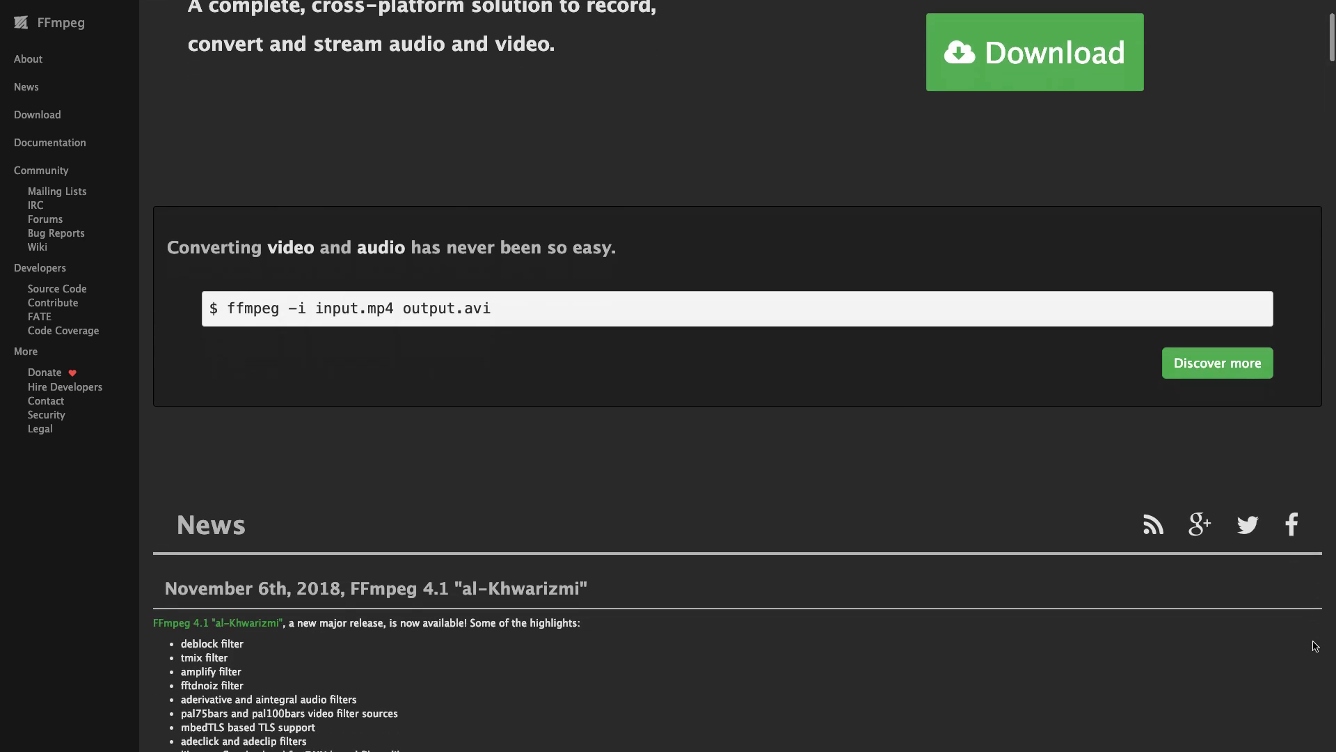